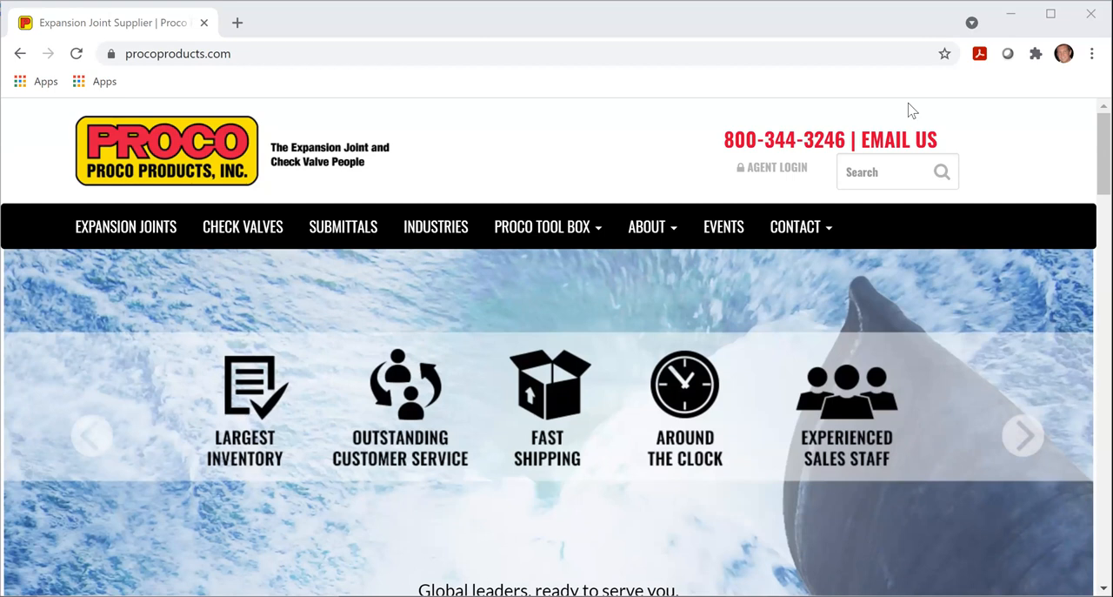
{"action": "mouse_move", "coordinate": [205, 81]}
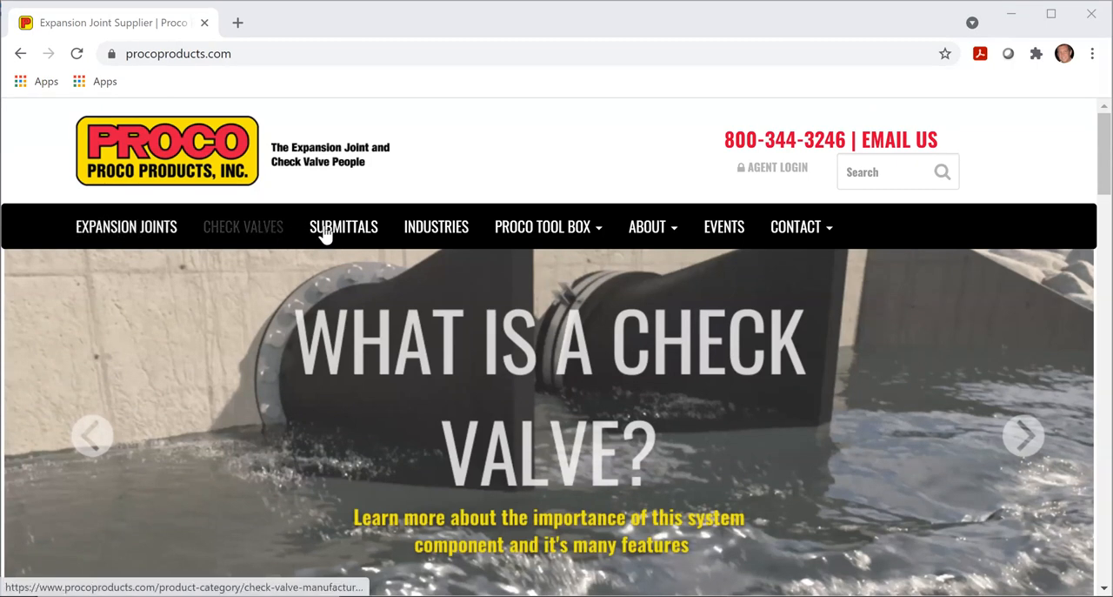
{"action": "mouse_move", "coordinate": [563, 226]}
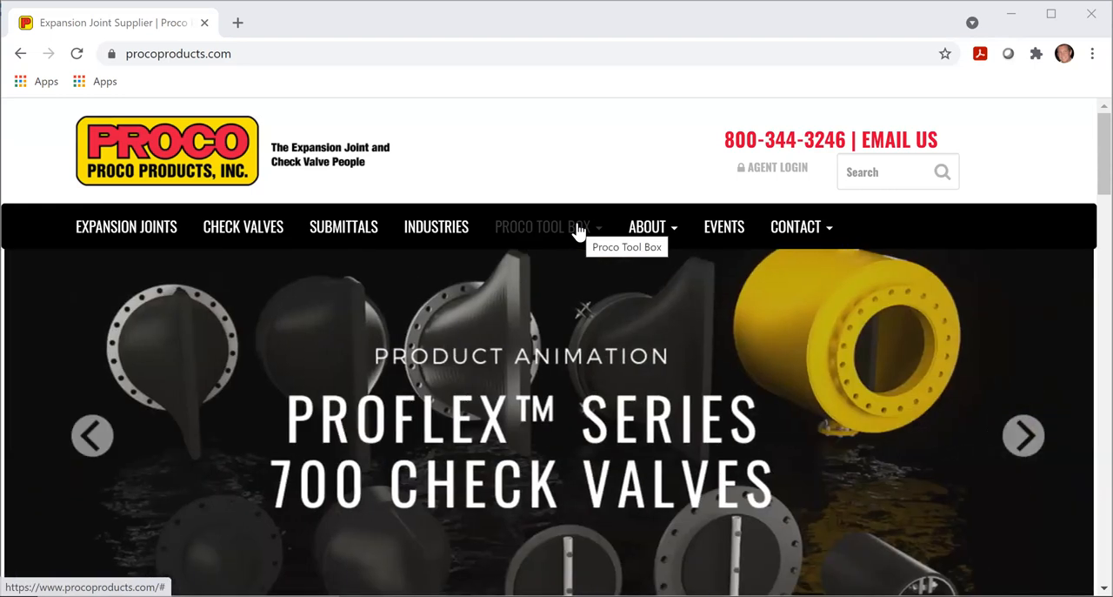
Go to '3D Online Catalog From 3DX Media' under Proco Tool Box and scroll its page
{"action": "left_click", "coordinate": [542, 227]}
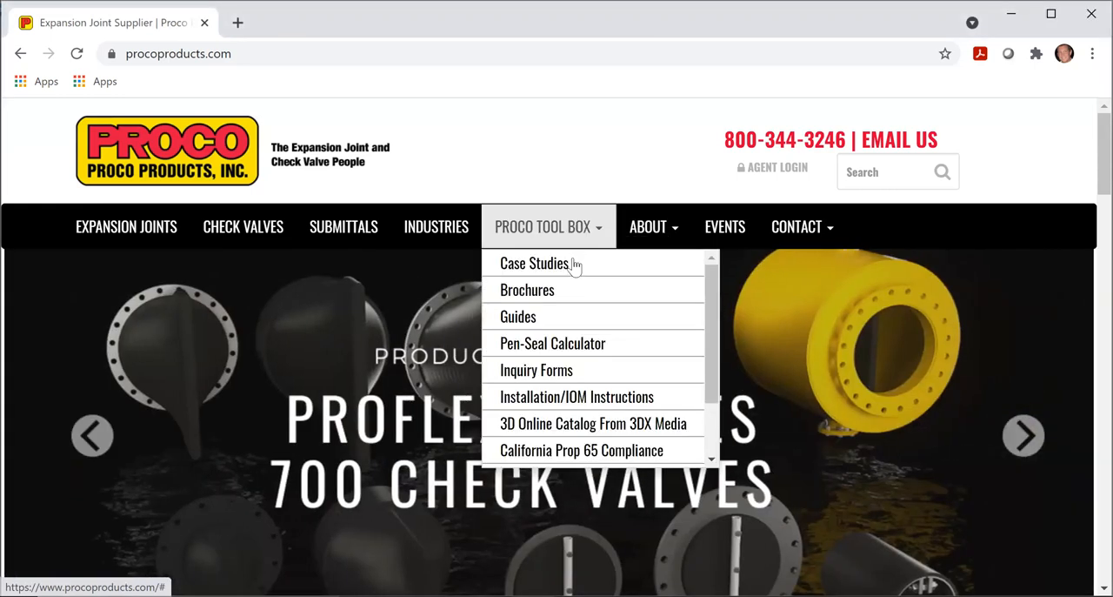
{"action": "mouse_move", "coordinate": [594, 422]}
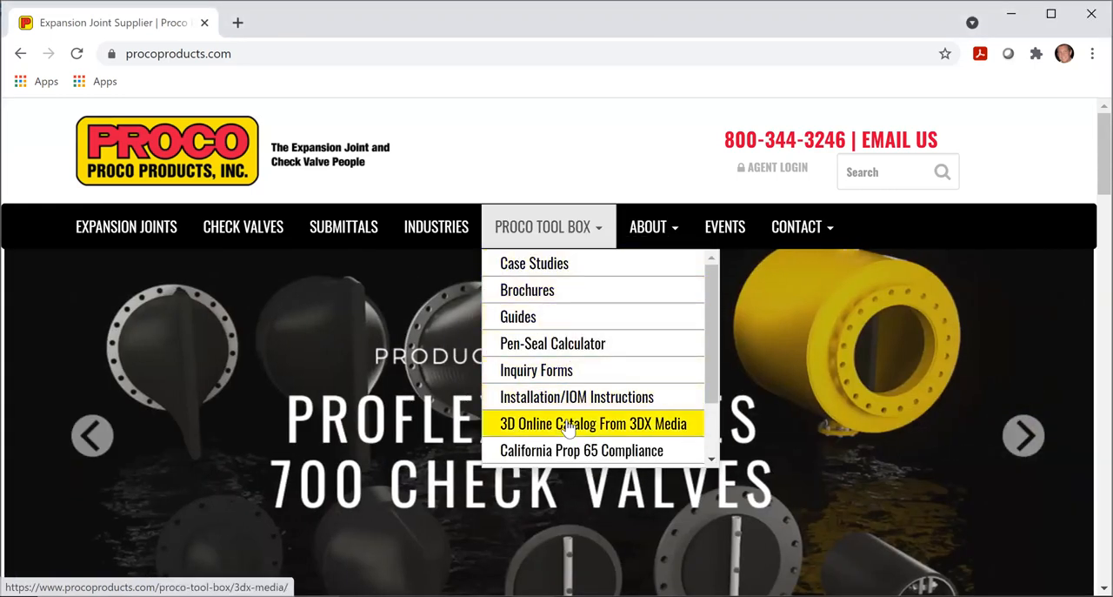
{"action": "mouse_move", "coordinate": [594, 423]}
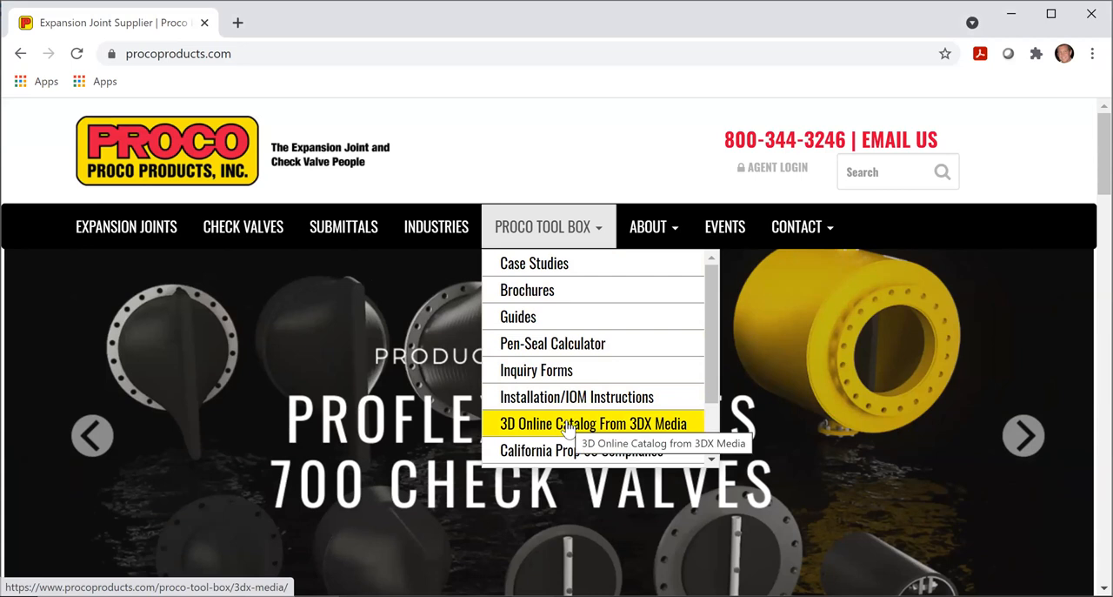
{"action": "left_click", "coordinate": [594, 423]}
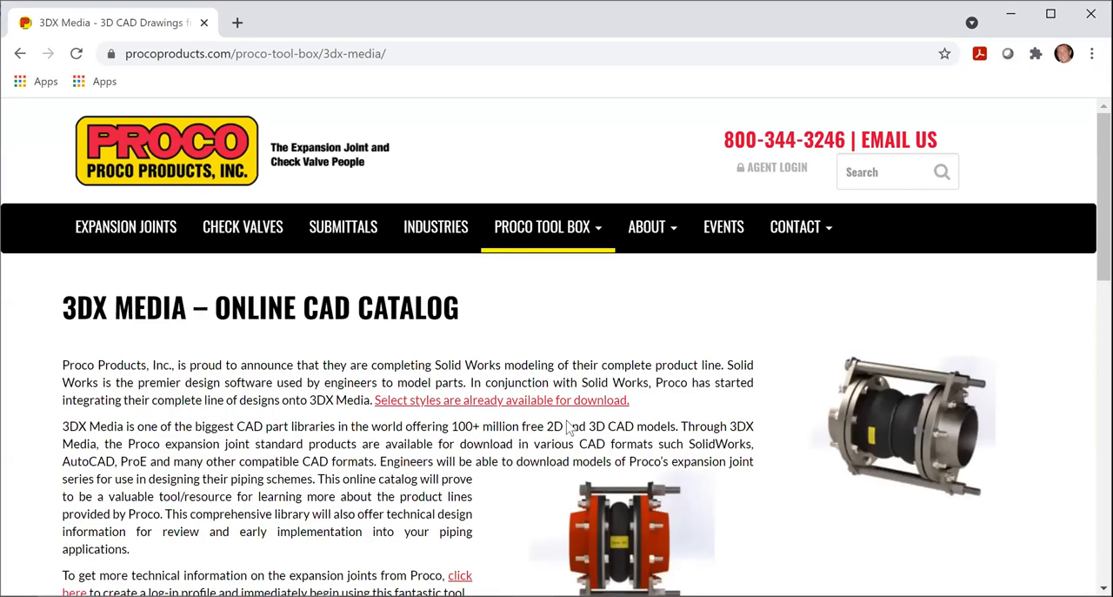
{"action": "scroll", "scroll_direction": "down", "scroll_amount": 3}
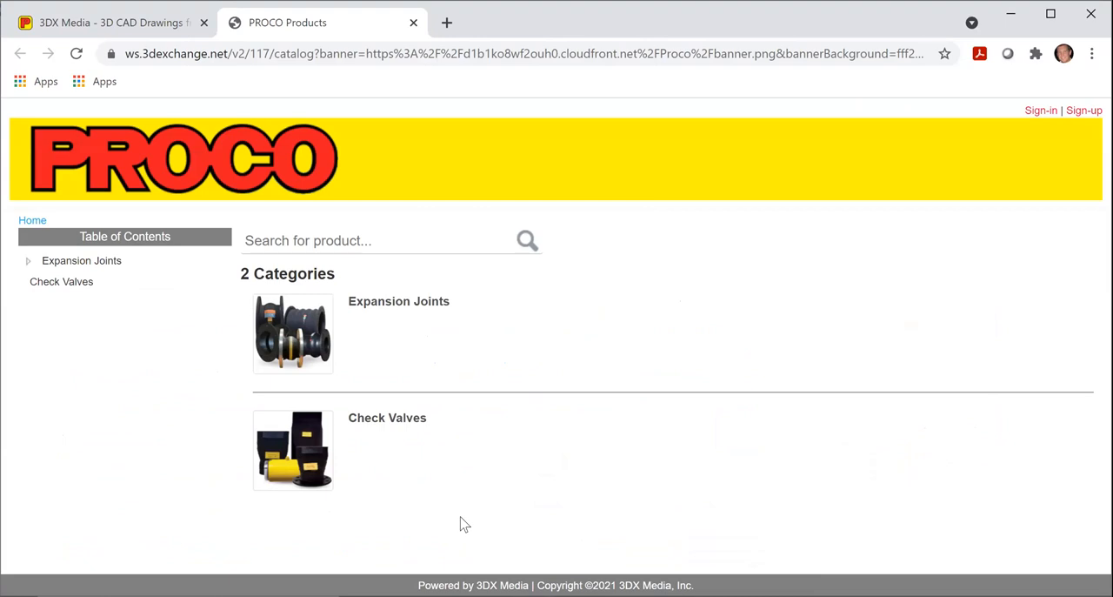
{"action": "mouse_move", "coordinate": [481, 355]}
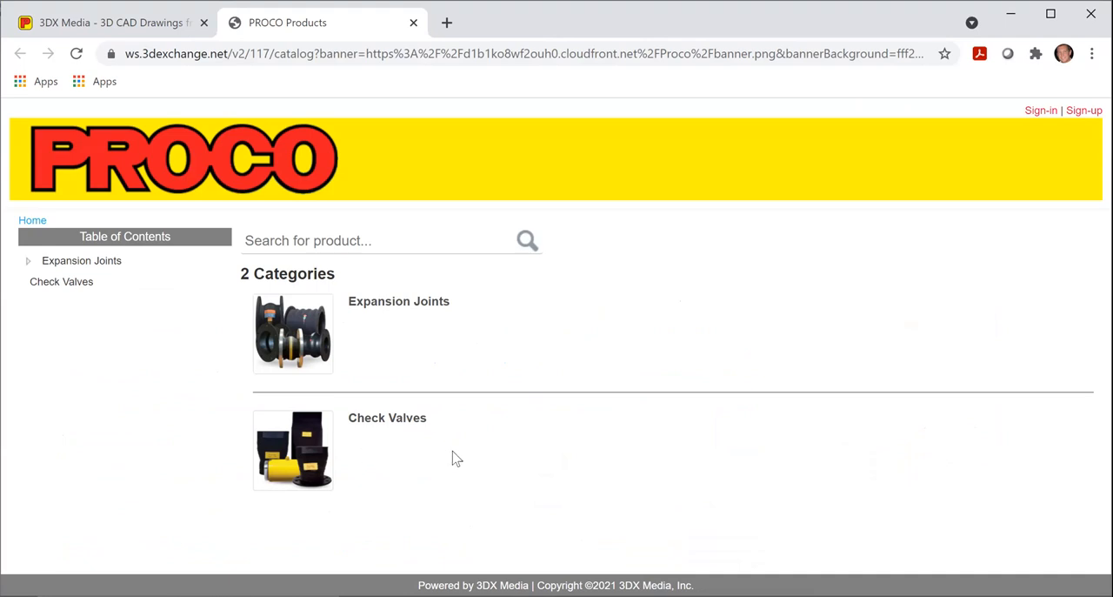
{"action": "mouse_move", "coordinate": [461, 358]}
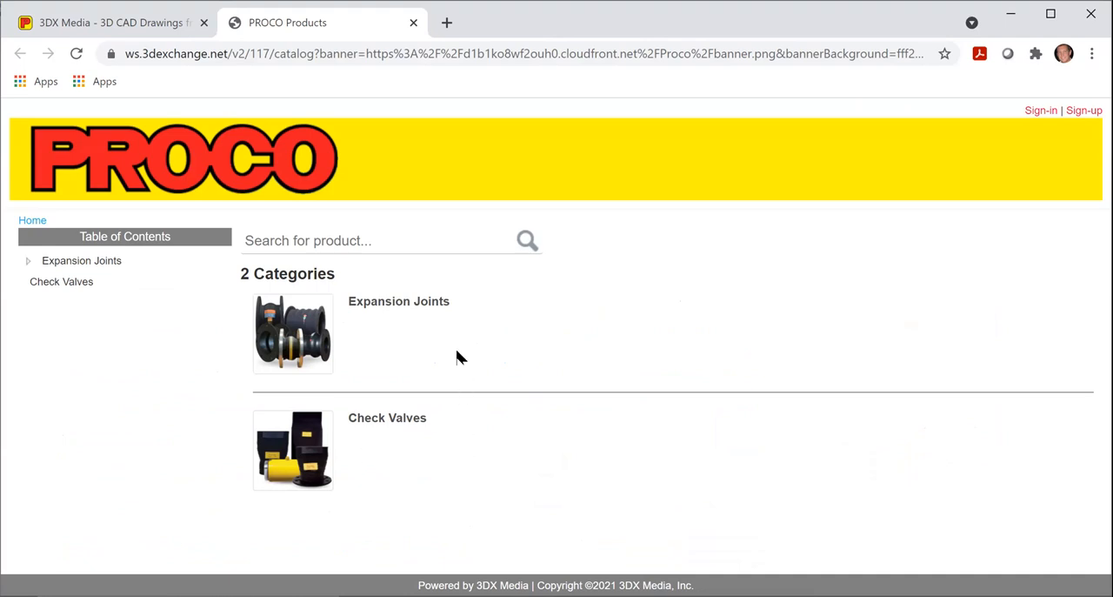
{"action": "mouse_move", "coordinate": [326, 339]}
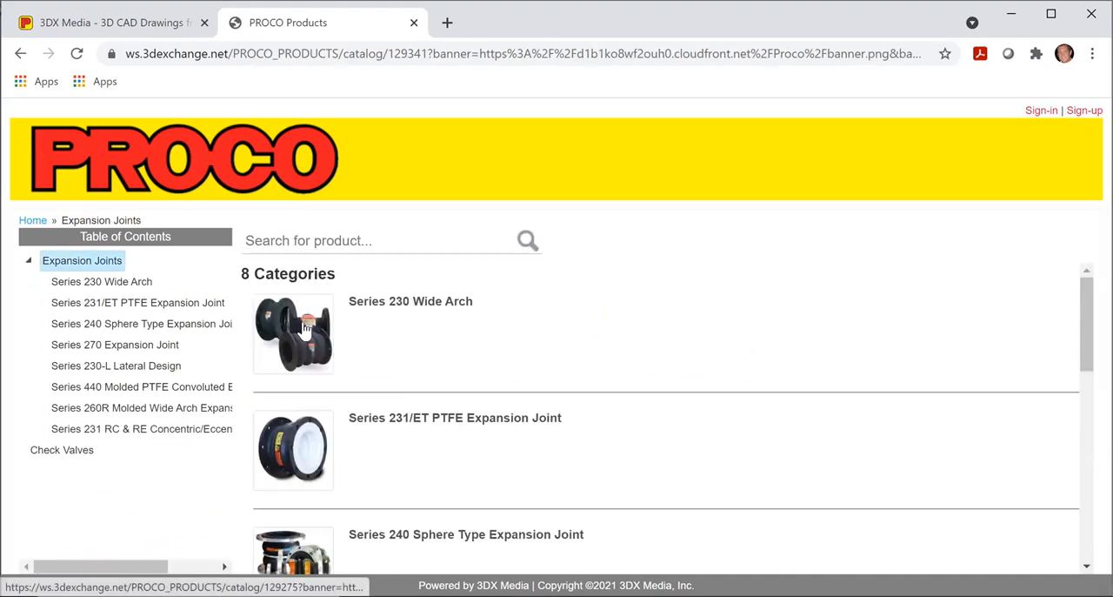
{"action": "mouse_move", "coordinate": [601, 350]}
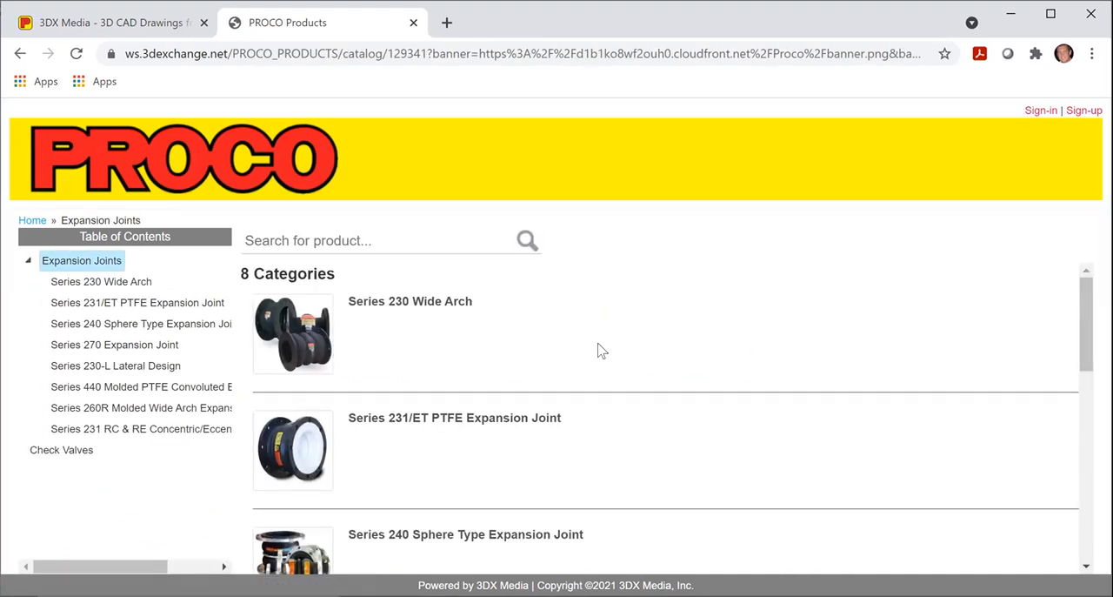
{"action": "mouse_move", "coordinate": [318, 266]}
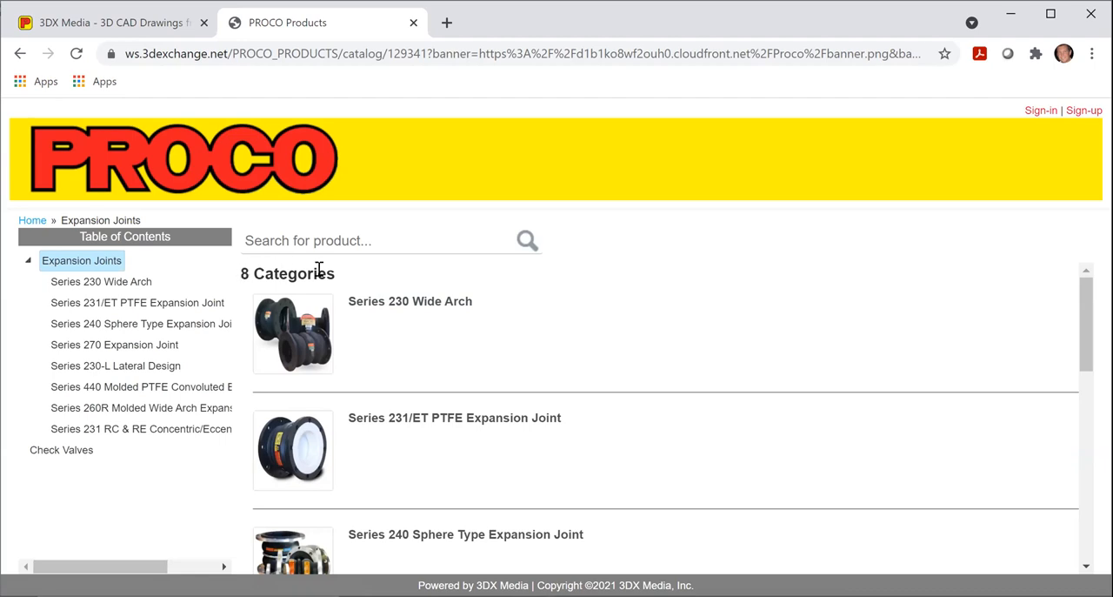
{"action": "mouse_move", "coordinate": [583, 328]}
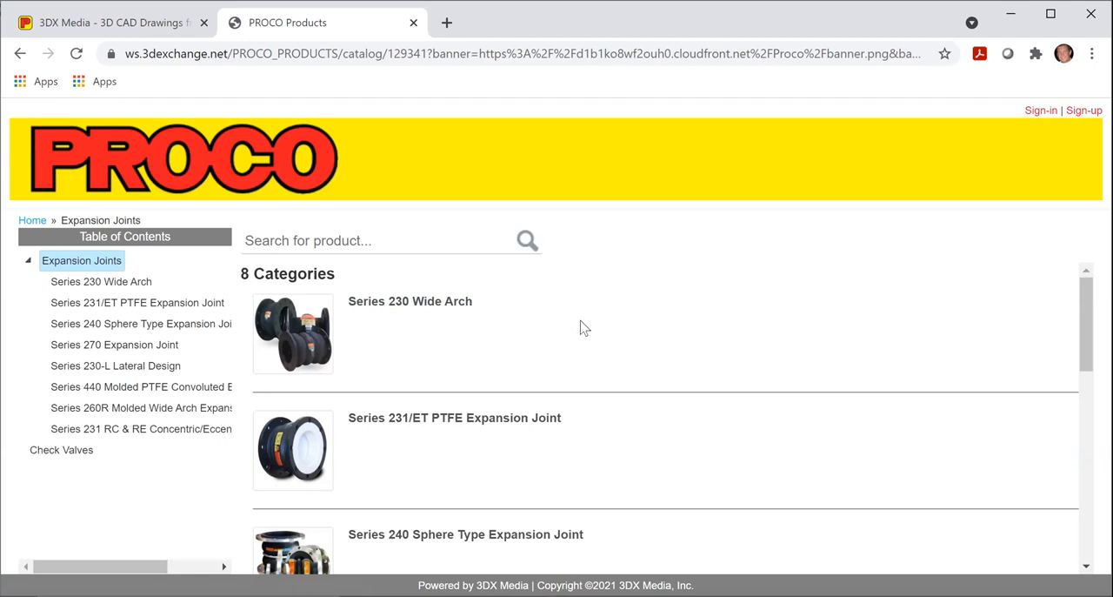
Scroll through the eight Expansion Joints series, from Series 230 Wide Arch down and back up
{"action": "scroll", "scroll_direction": "down", "scroll_amount": 3}
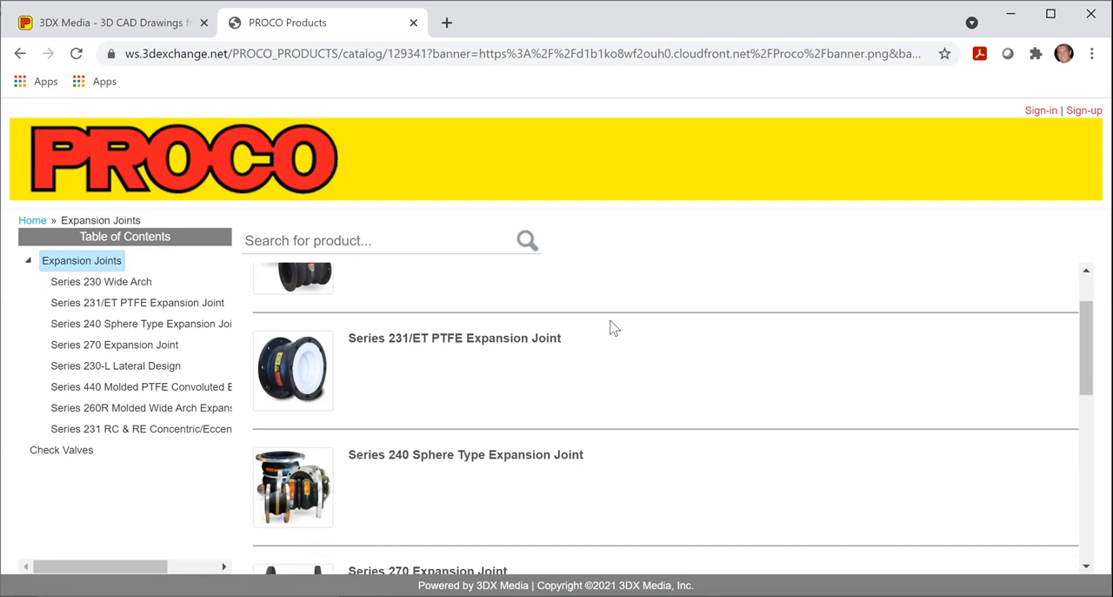
{"action": "scroll", "scroll_direction": "down", "scroll_amount": 3}
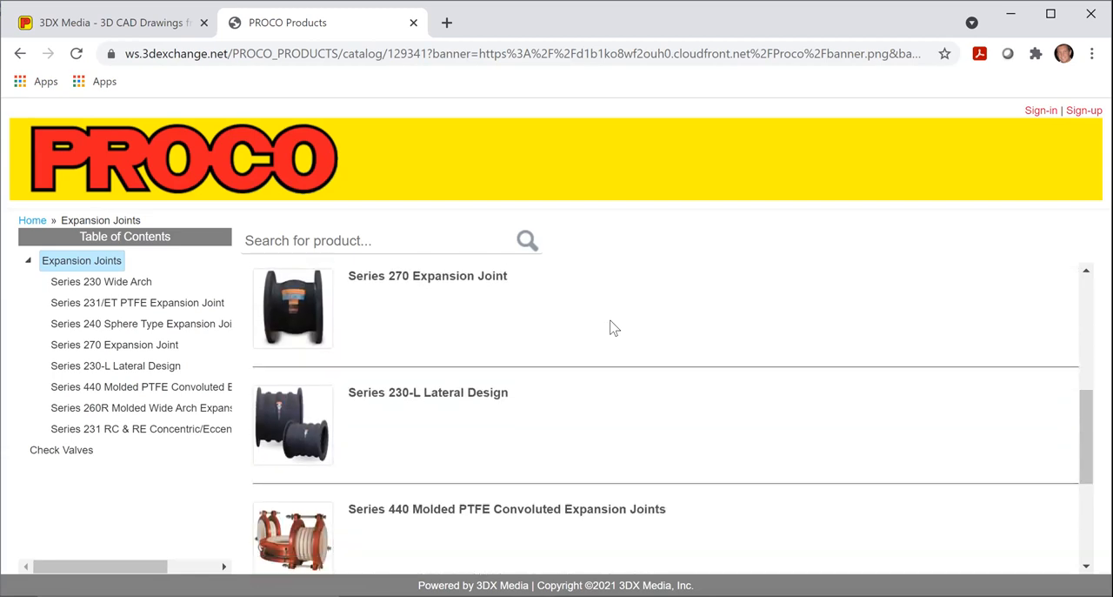
{"action": "scroll", "scroll_direction": "down", "scroll_amount": 3}
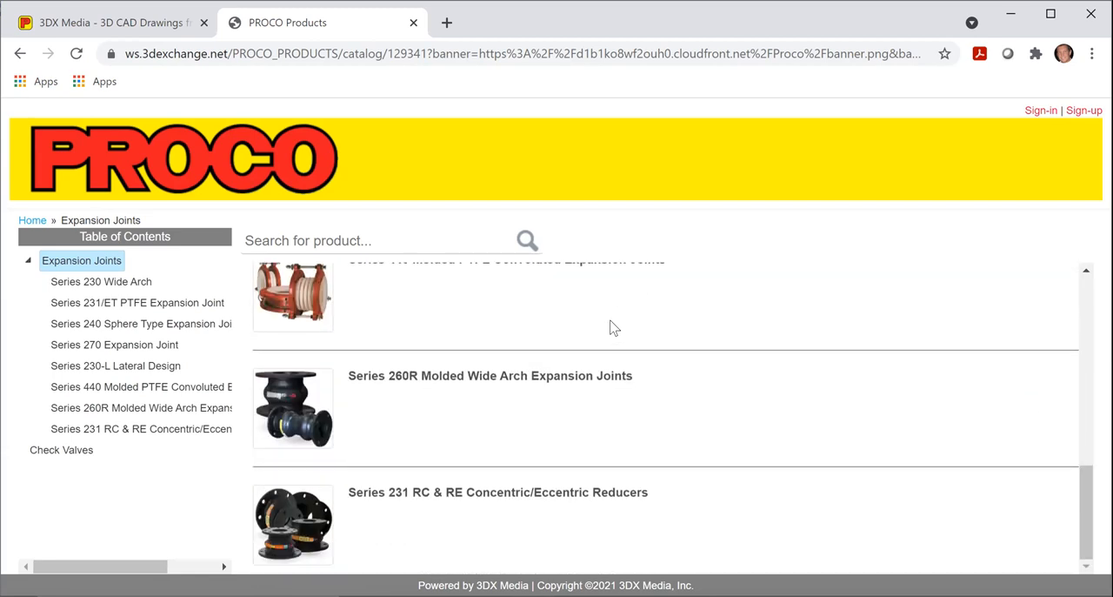
{"action": "scroll", "scroll_direction": "up", "scroll_amount": 3}
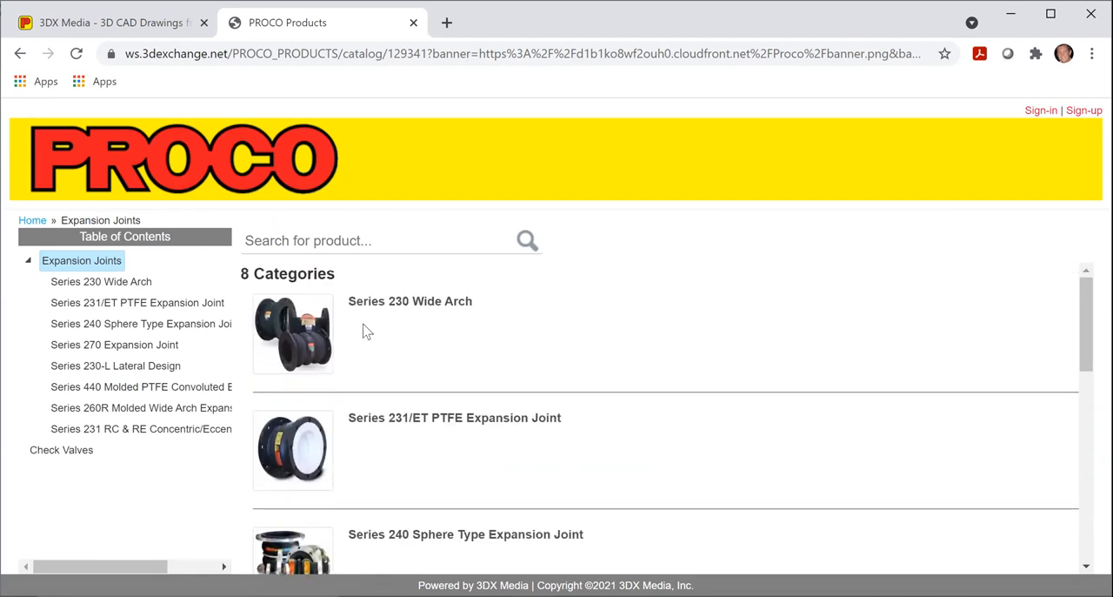
{"action": "mouse_move", "coordinate": [293, 333]}
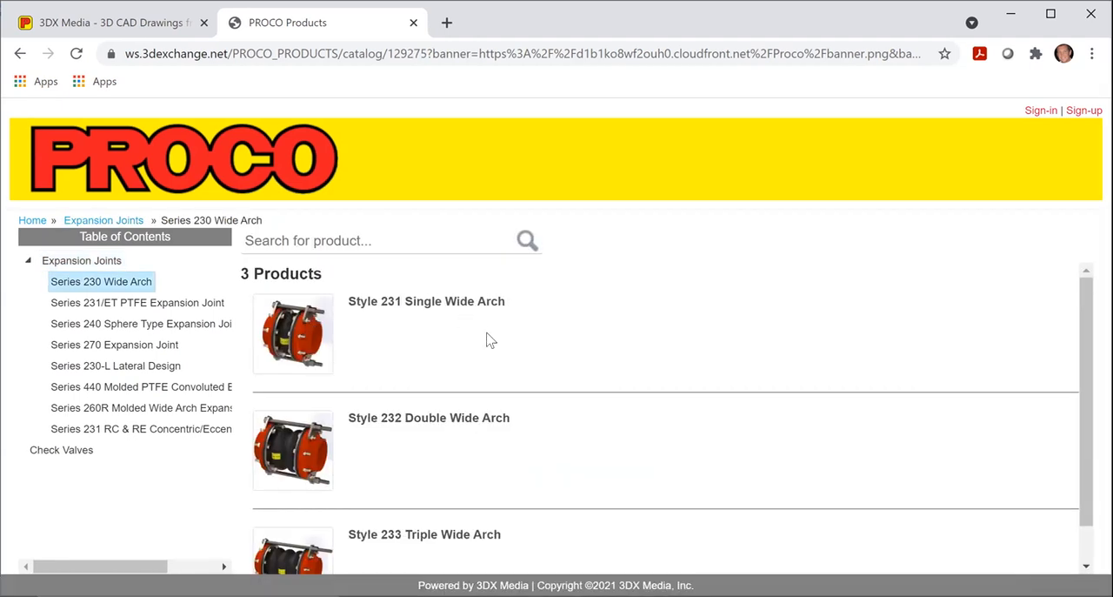
{"action": "mouse_move", "coordinate": [401, 427]}
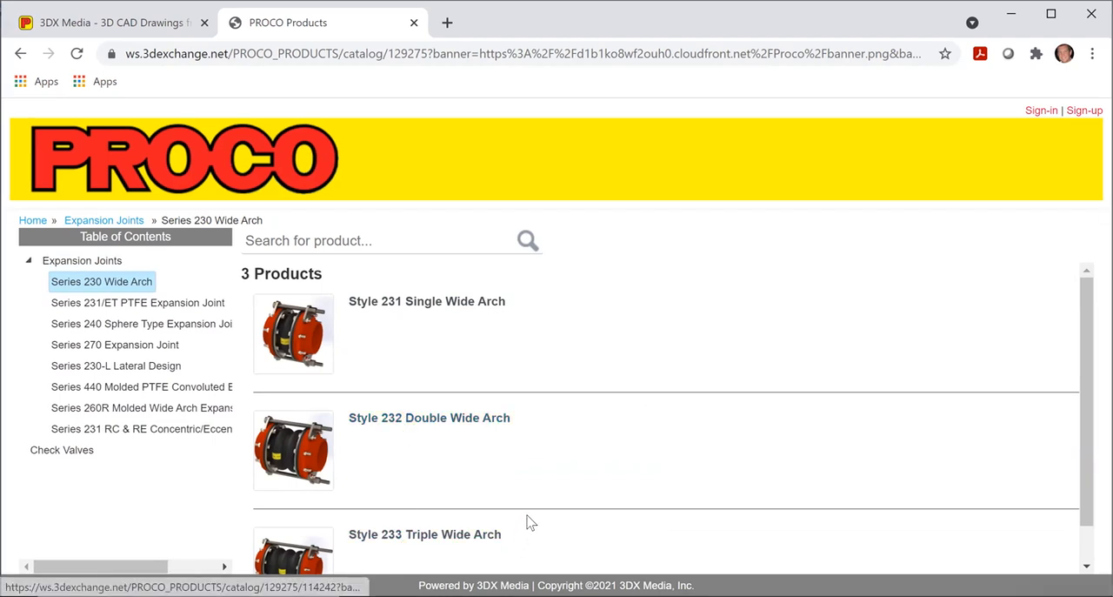
{"action": "mouse_move", "coordinate": [293, 326]}
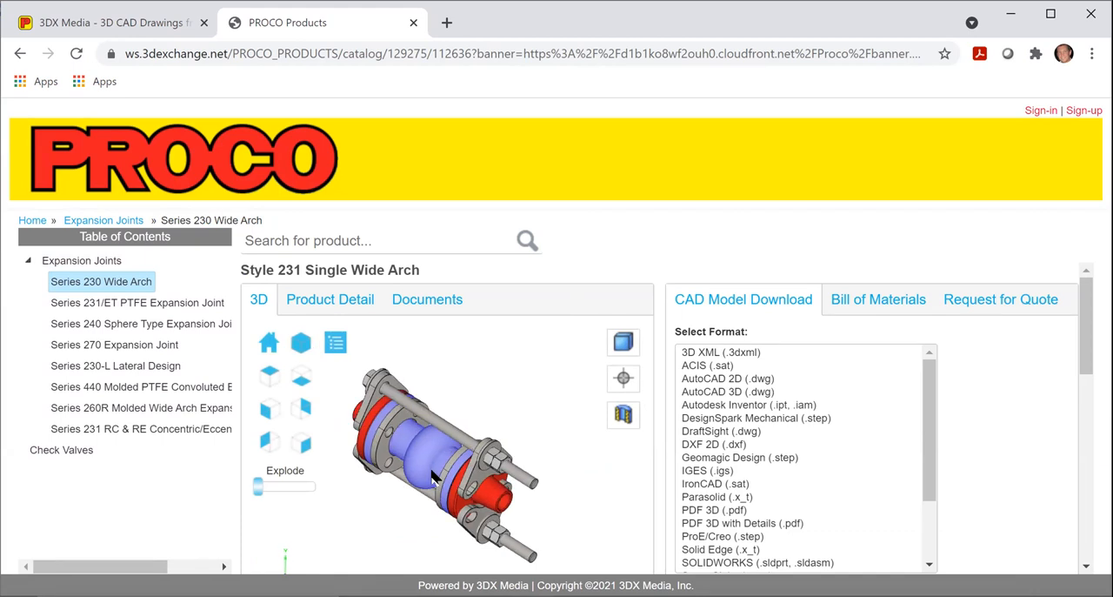
Rotate the Style 231 Single Wide Arch 3D model to view another side
{"action": "left_click_drag", "start_coordinate": [435, 478], "coordinate": [492, 418]}
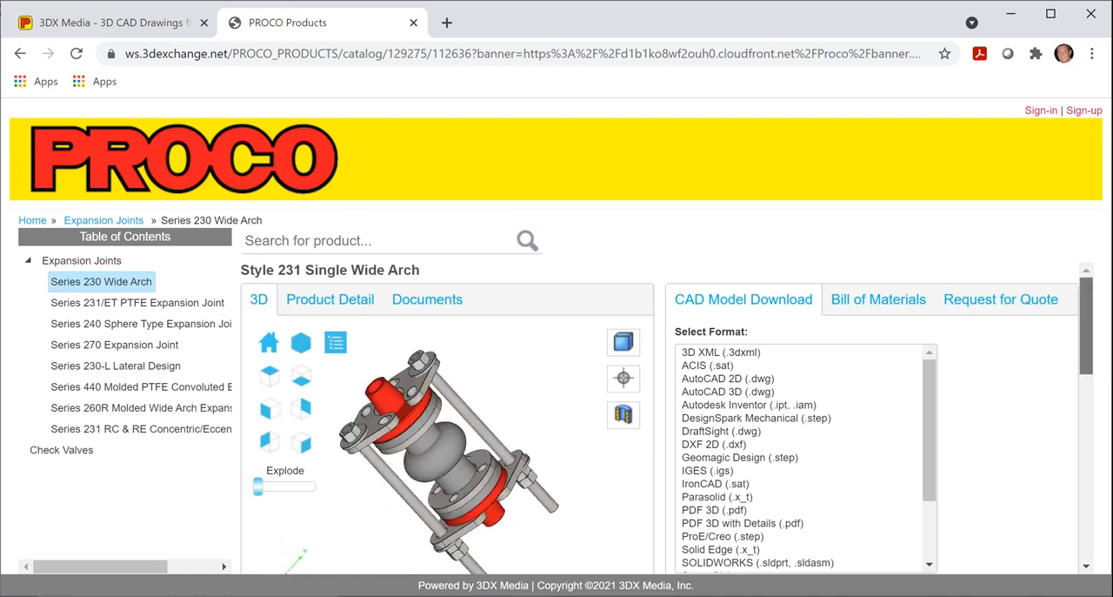
Choose 20 in | 500 mm for Nominal I.D. and return to the updated 3D viewer
{"action": "scroll", "scroll_direction": "down", "scroll_amount": 3}
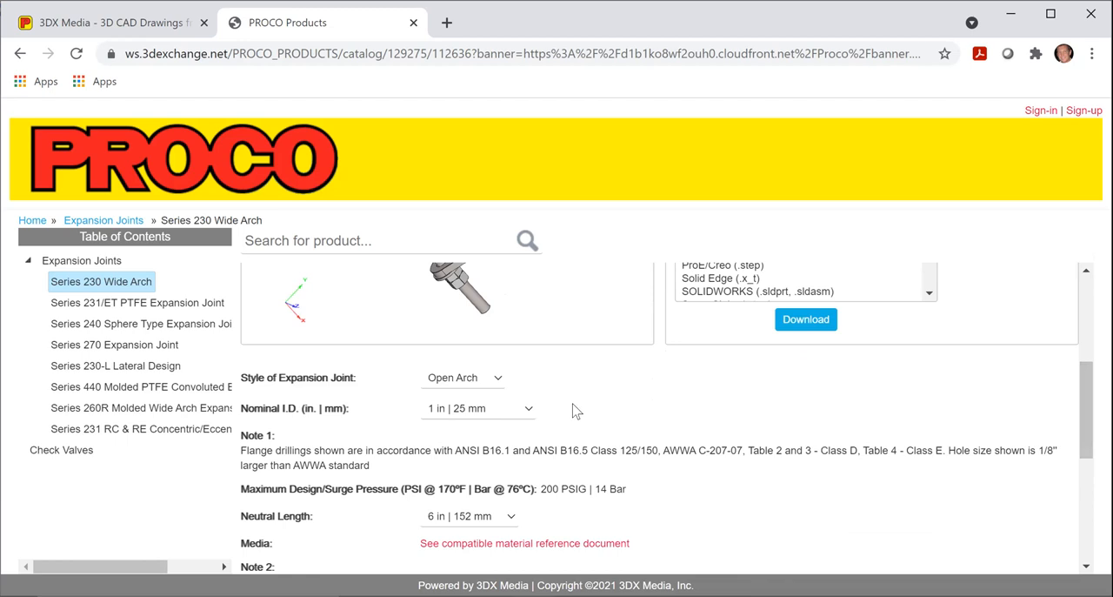
{"action": "left_click", "coordinate": [478, 408]}
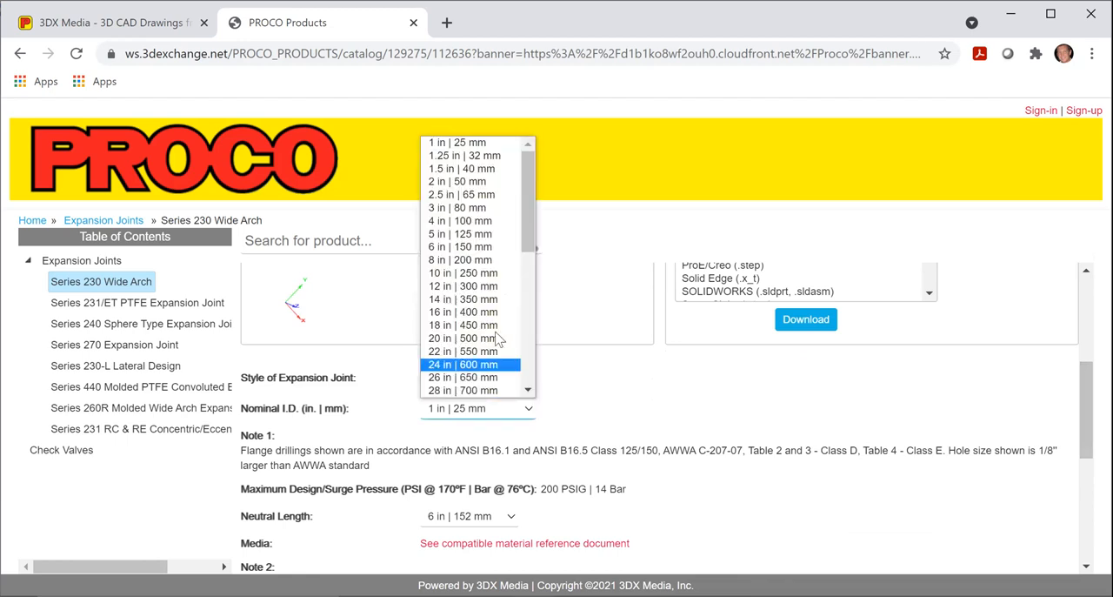
{"action": "left_click", "coordinate": [464, 338]}
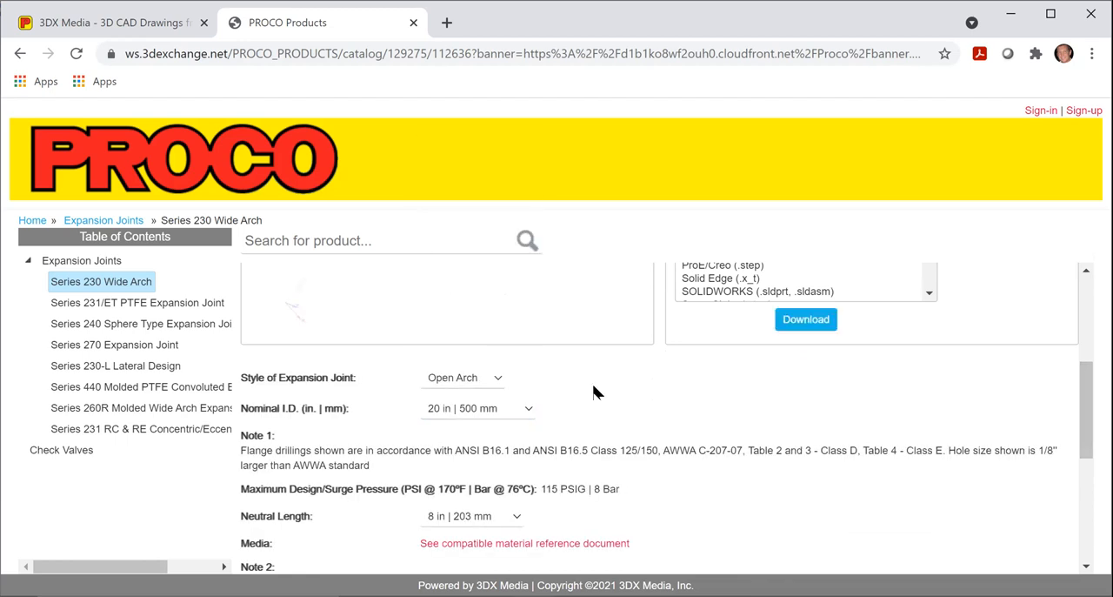
{"action": "scroll", "scroll_direction": "up", "scroll_amount": 3}
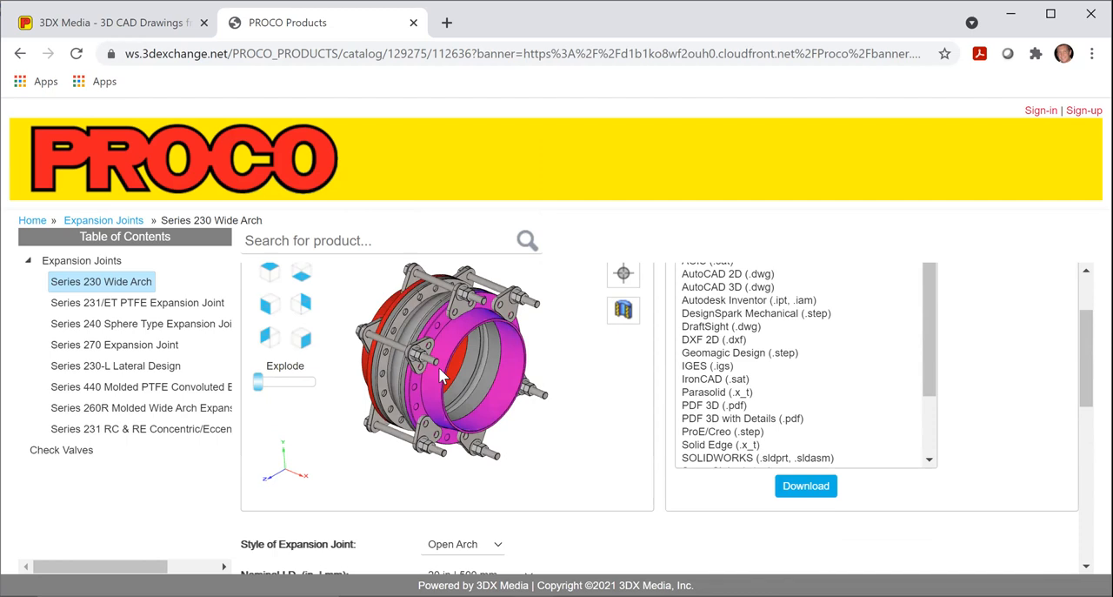
{"action": "left_click_drag", "start_coordinate": [439, 377], "coordinate": [469, 383]}
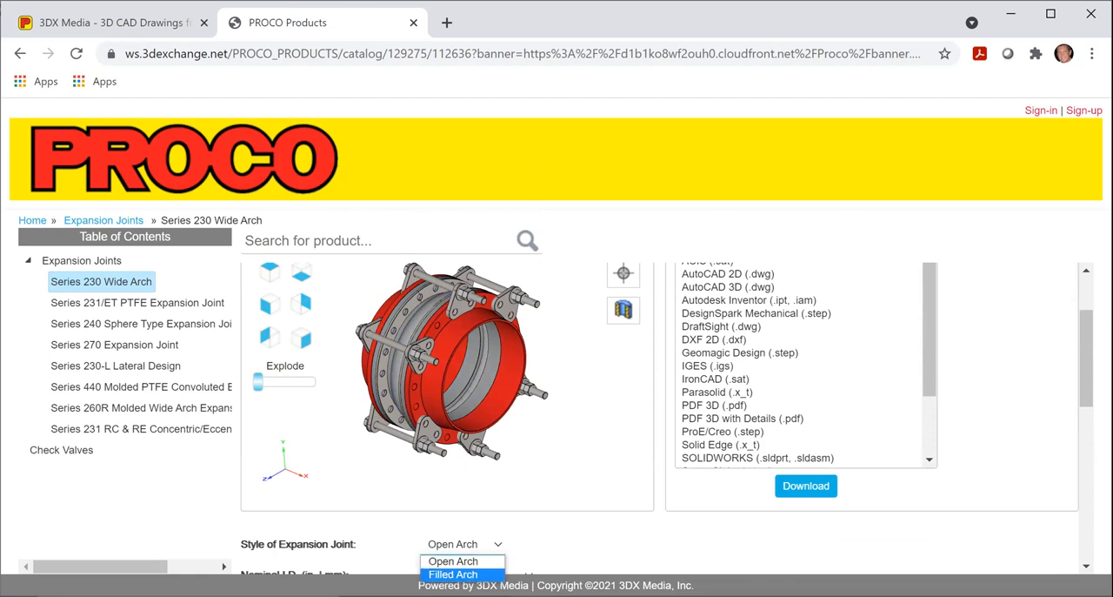
{"action": "left_click", "coordinate": [453, 573]}
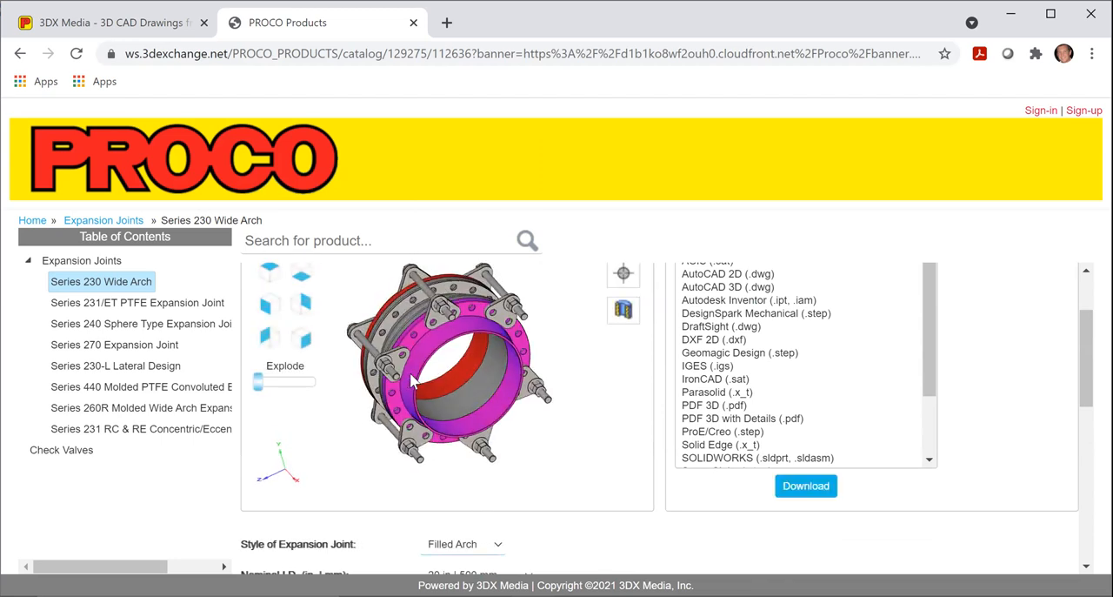
{"action": "left_click_drag", "start_coordinate": [413, 378], "coordinate": [470, 396]}
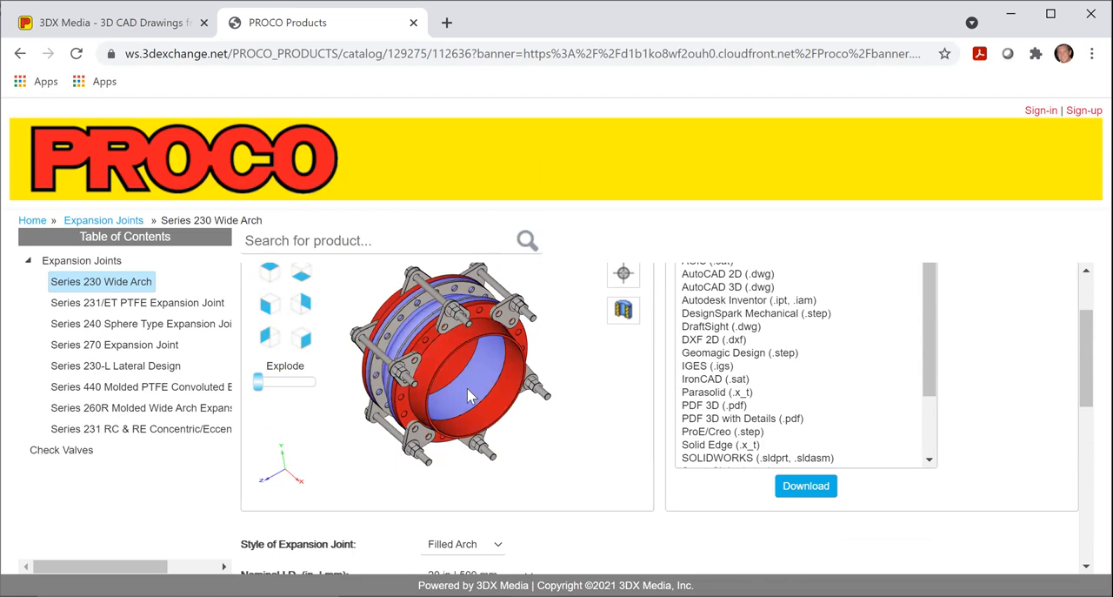
{"action": "left_click", "coordinate": [462, 544]}
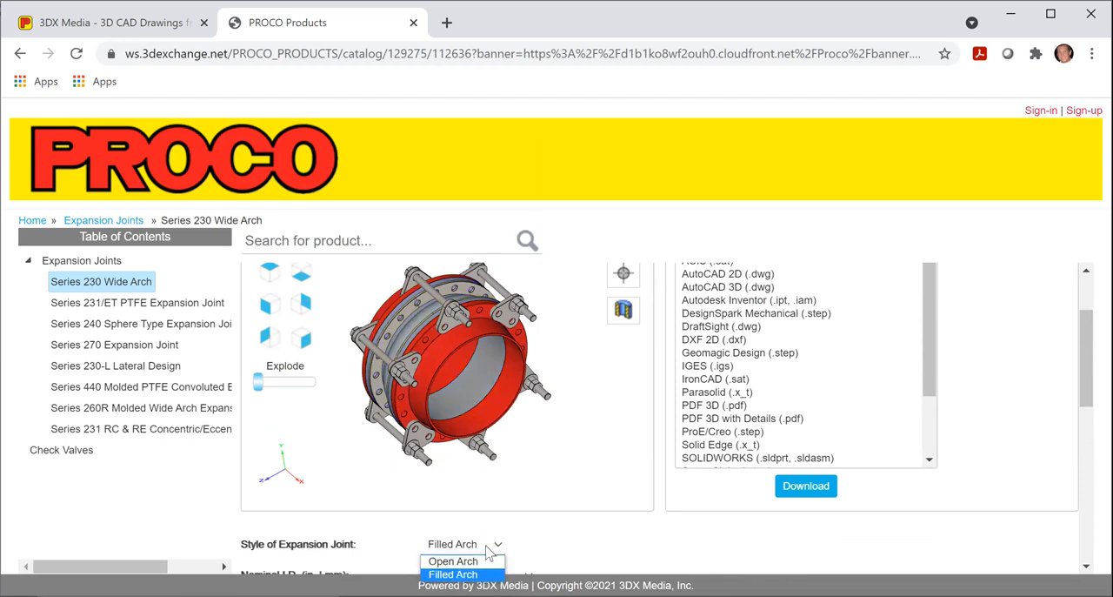
{"action": "left_click", "coordinate": [452, 561]}
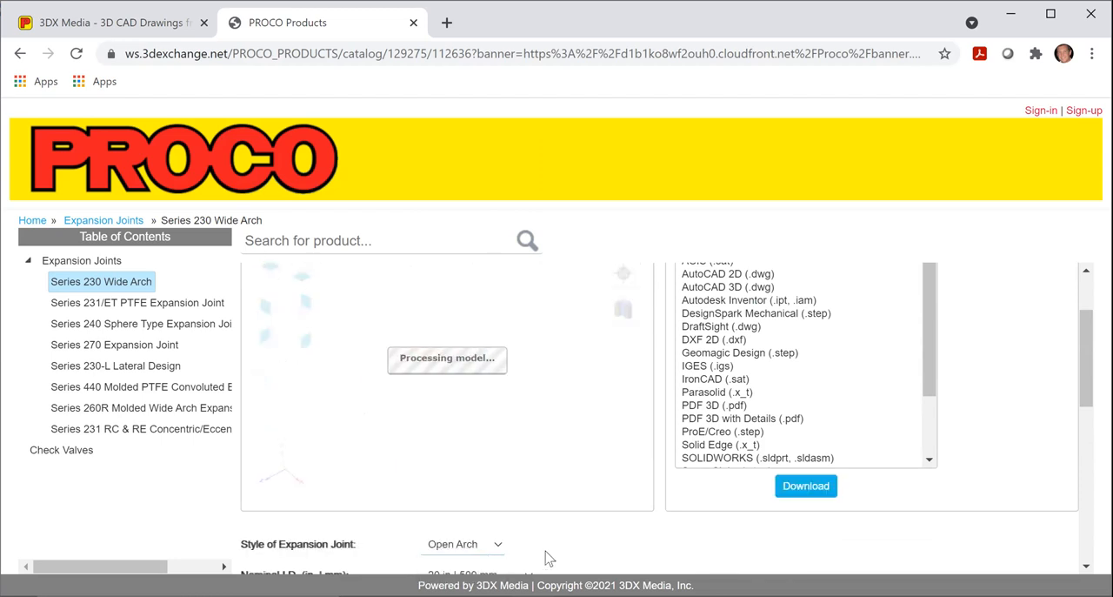
{"action": "scroll", "scroll_direction": "down", "scroll_amount": 3}
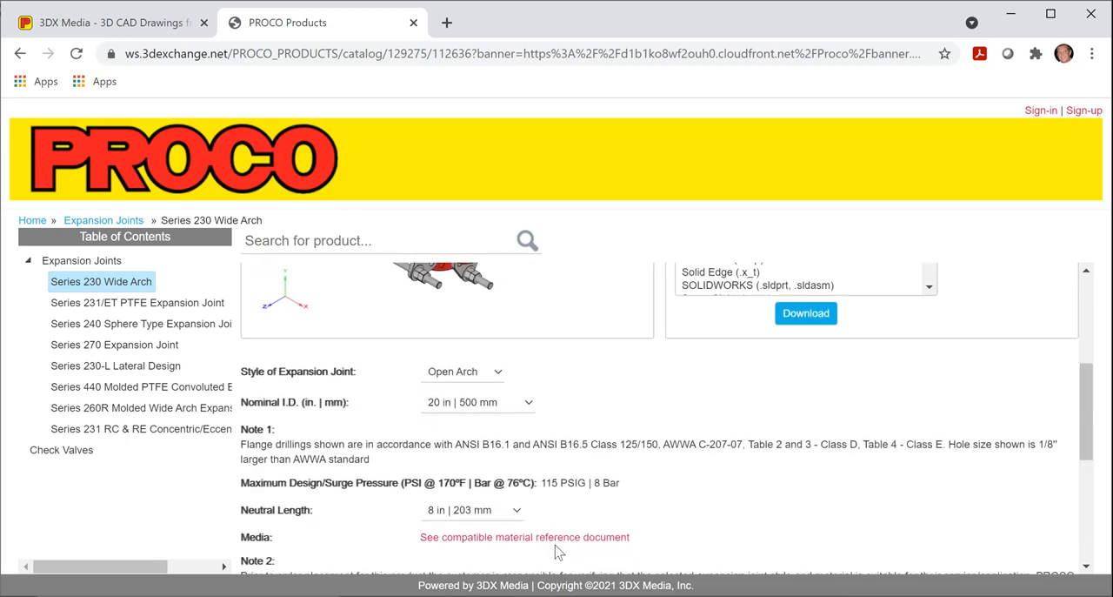
{"action": "scroll", "scroll_direction": "down", "scroll_amount": 3}
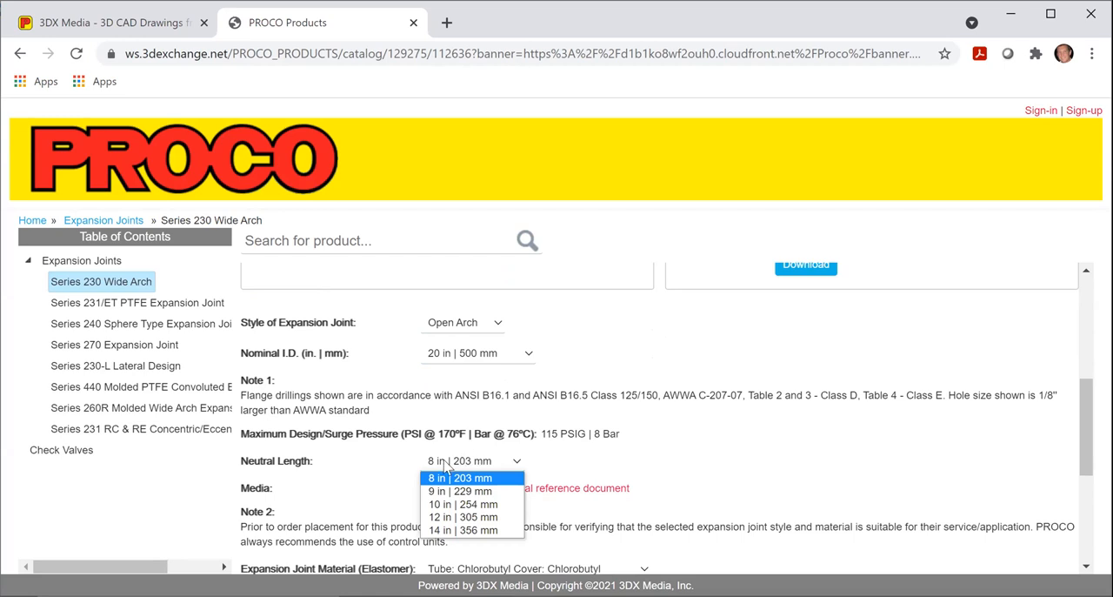
{"action": "mouse_move", "coordinate": [499, 468]}
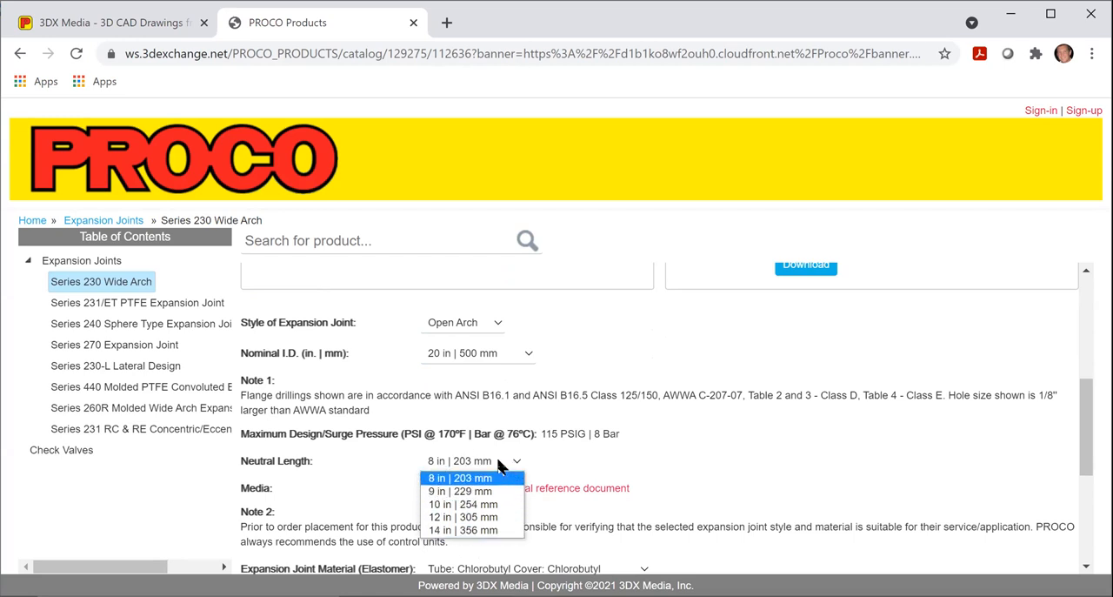
{"action": "mouse_move", "coordinate": [473, 517]}
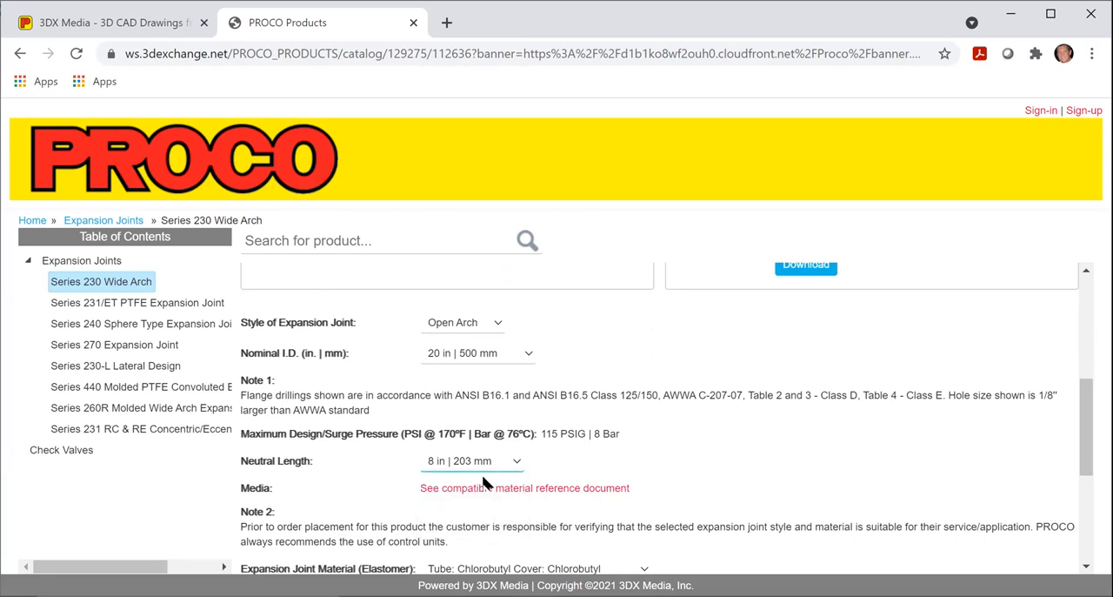
{"action": "scroll", "scroll_direction": "down", "scroll_amount": 3}
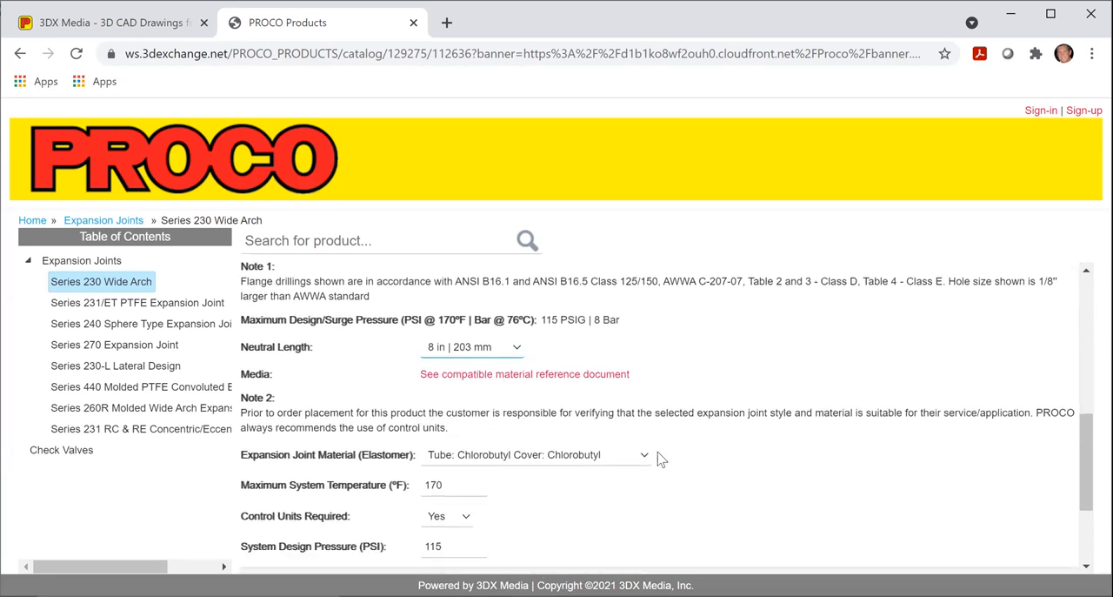
{"action": "left_click", "coordinate": [535, 454]}
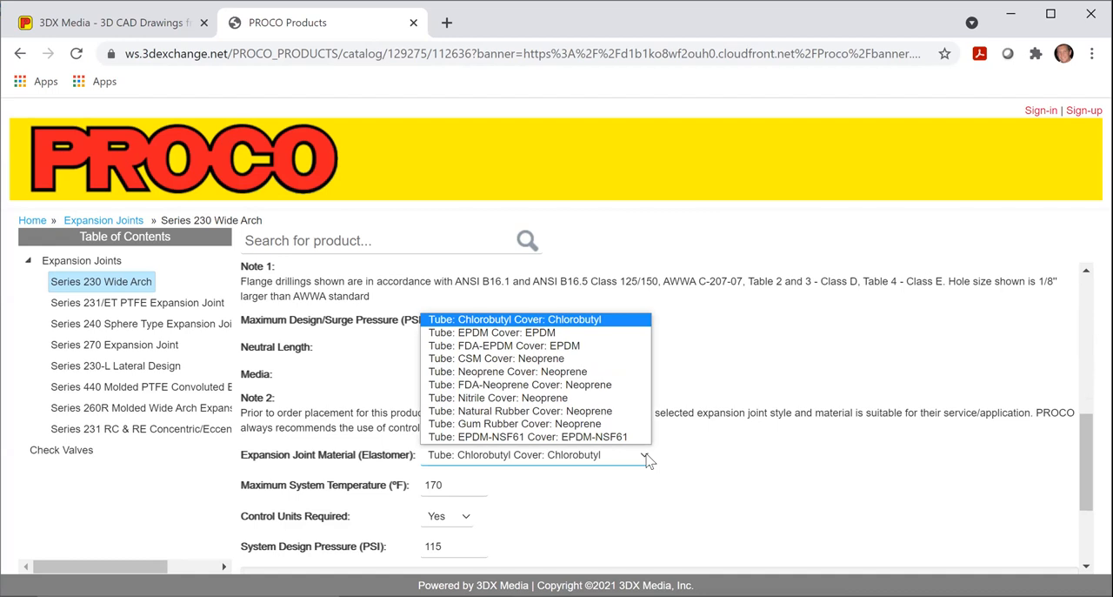
{"action": "mouse_move", "coordinate": [591, 345]}
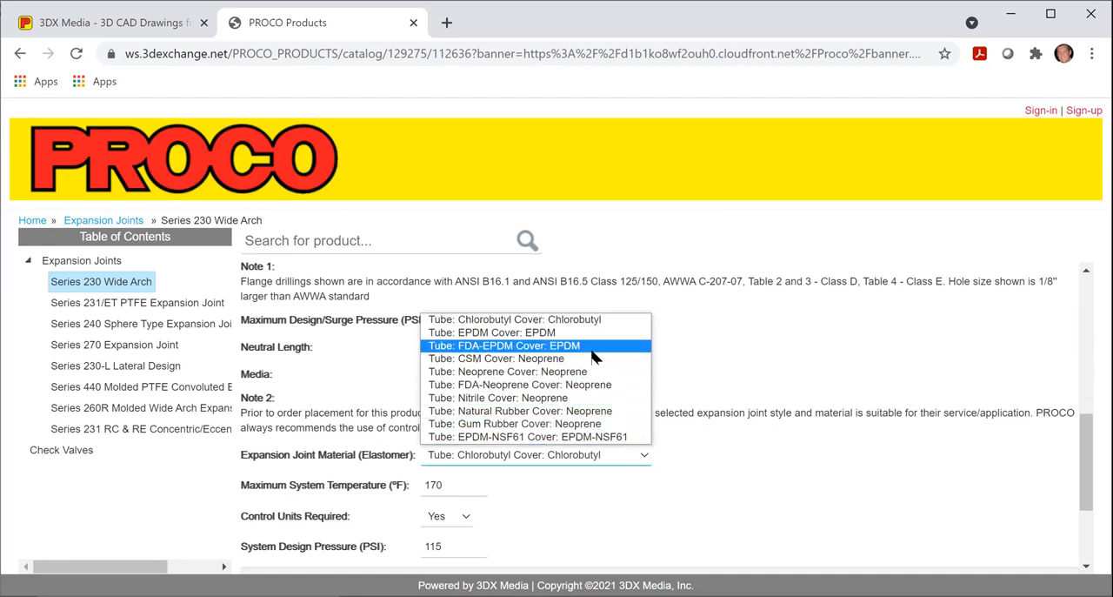
{"action": "mouse_move", "coordinate": [595, 358]}
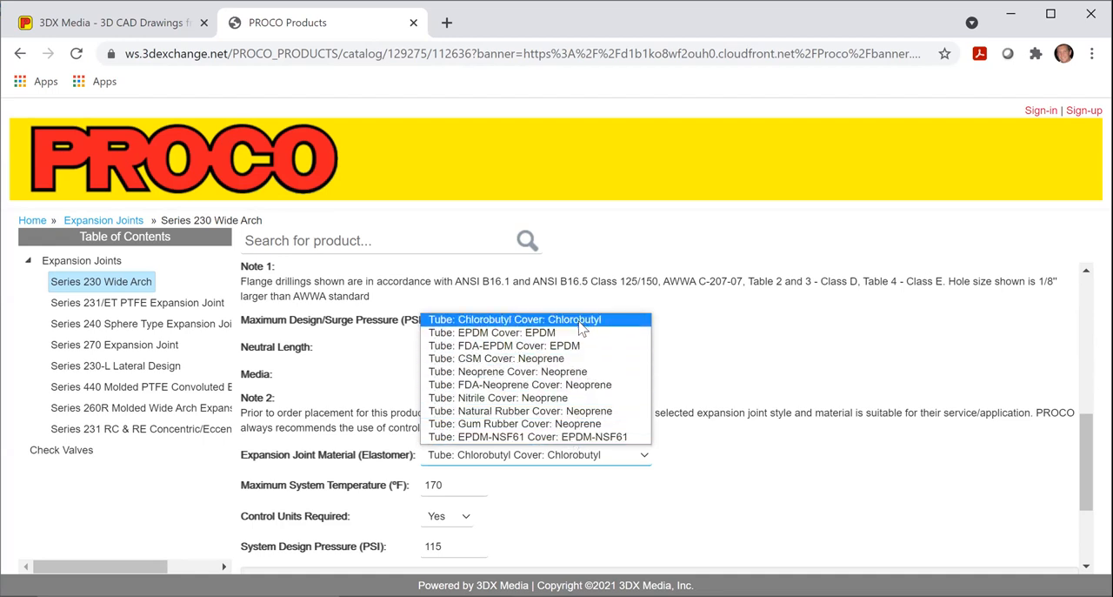
{"action": "left_click", "coordinate": [514, 319]}
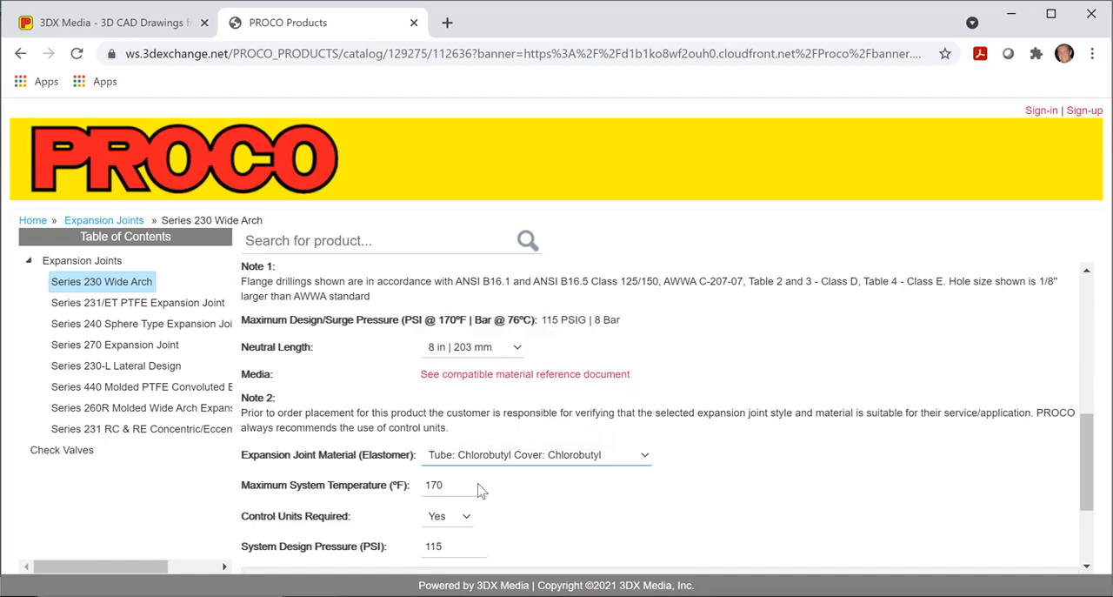
{"action": "mouse_move", "coordinate": [520, 515]}
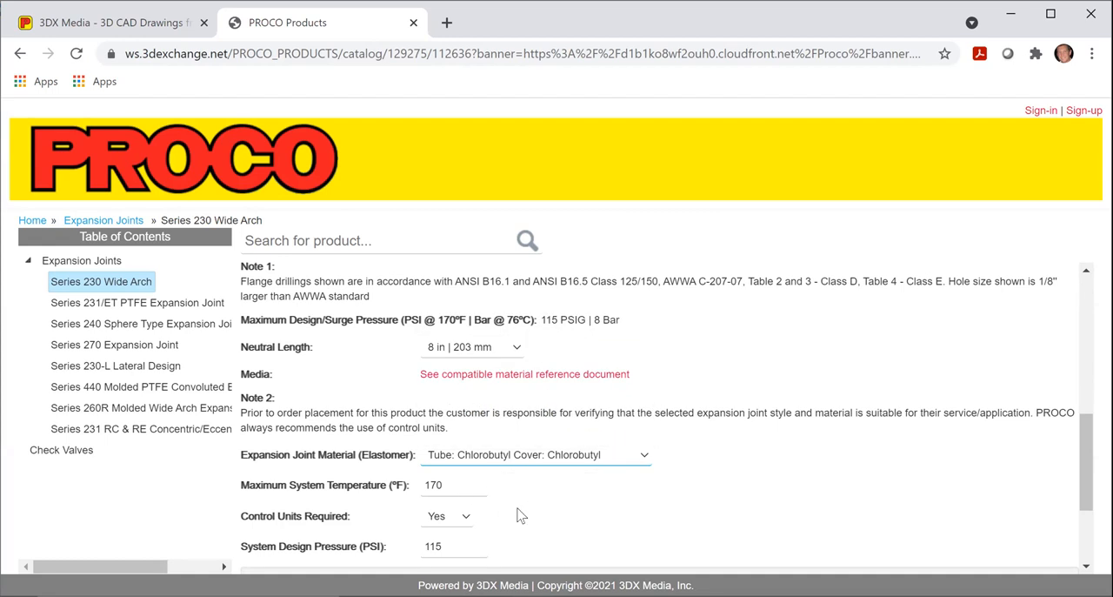
{"action": "mouse_move", "coordinate": [743, 401]}
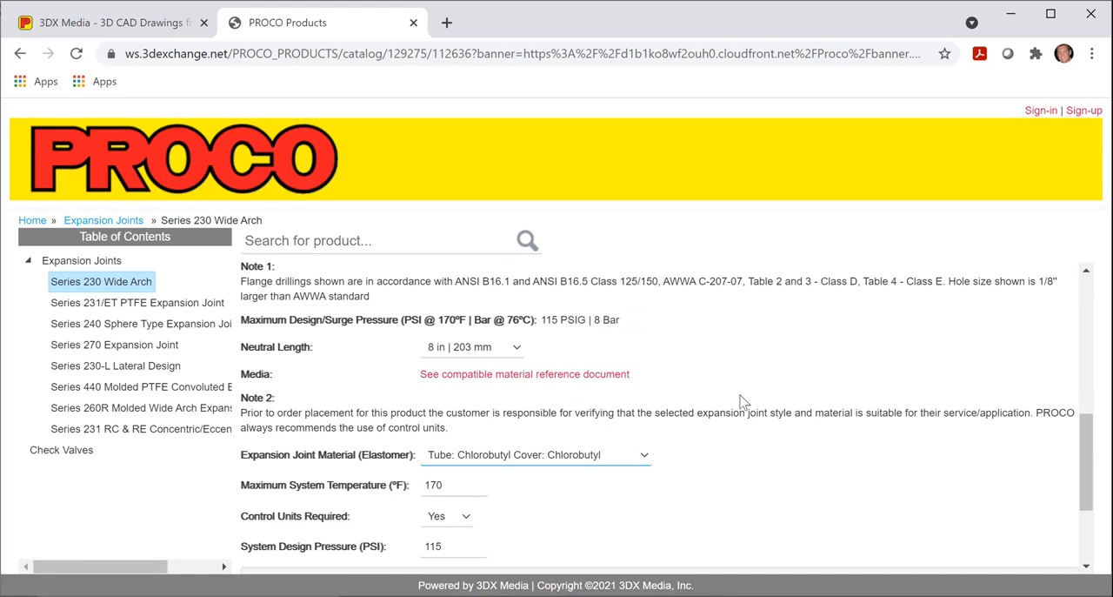
{"action": "scroll", "scroll_direction": "up", "scroll_amount": 3}
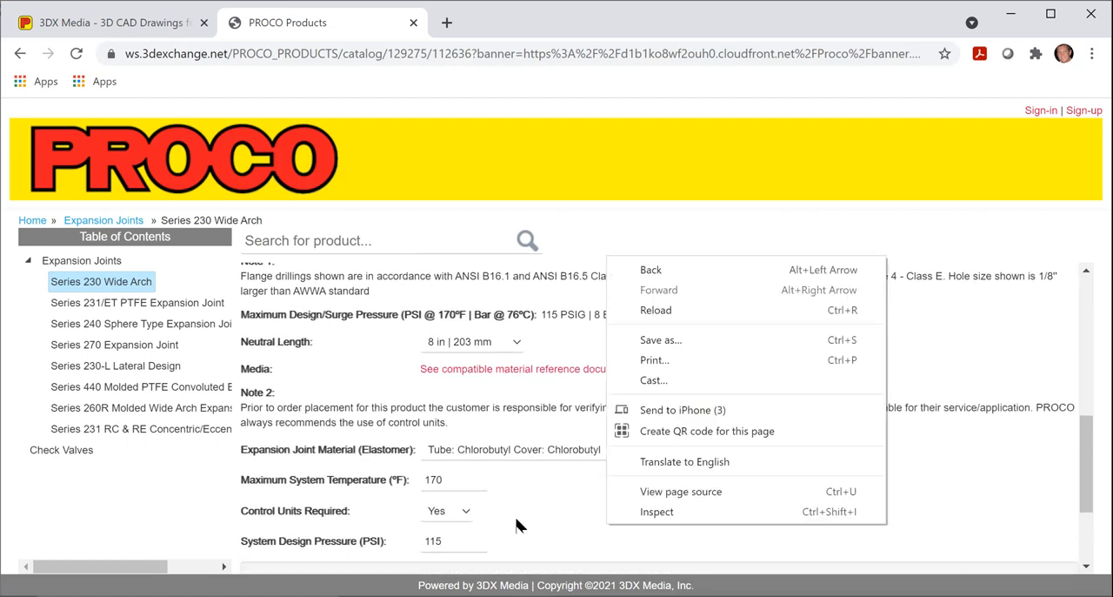
Enter 115 PSI design pressure, mark control units as required, and view the six-rod model
{"action": "left_click", "coordinate": [448, 511]}
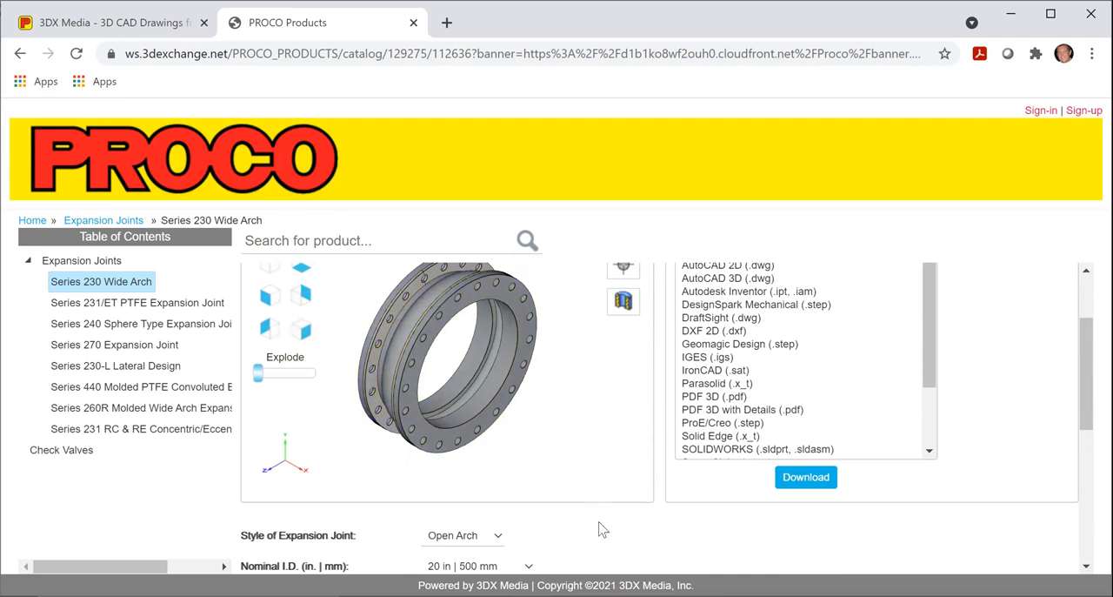
{"action": "scroll", "scroll_direction": "down", "scroll_amount": 3}
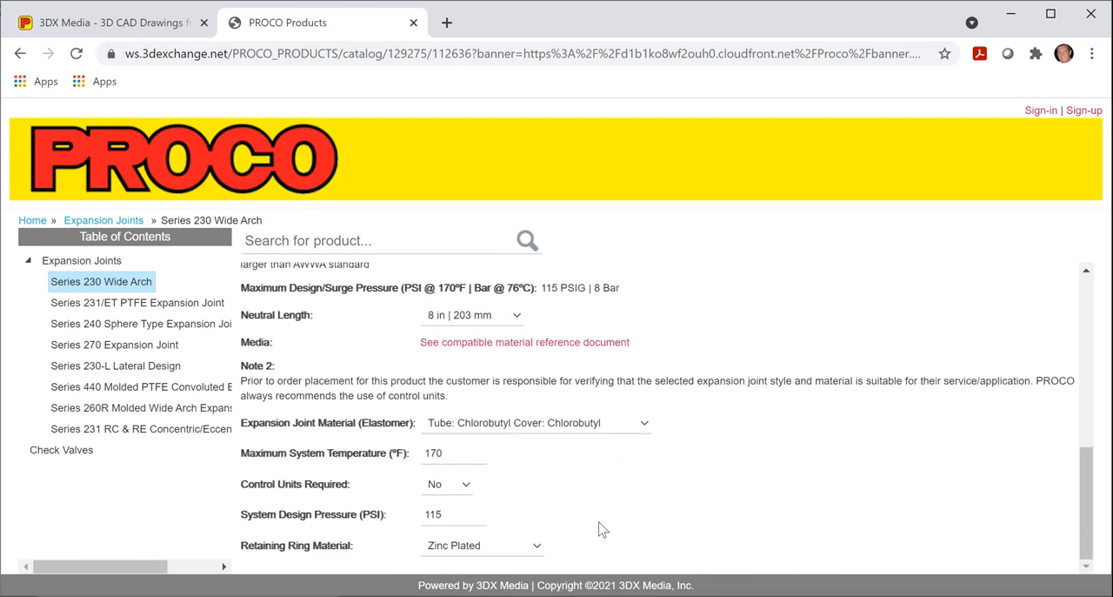
{"action": "left_click", "coordinate": [447, 483]}
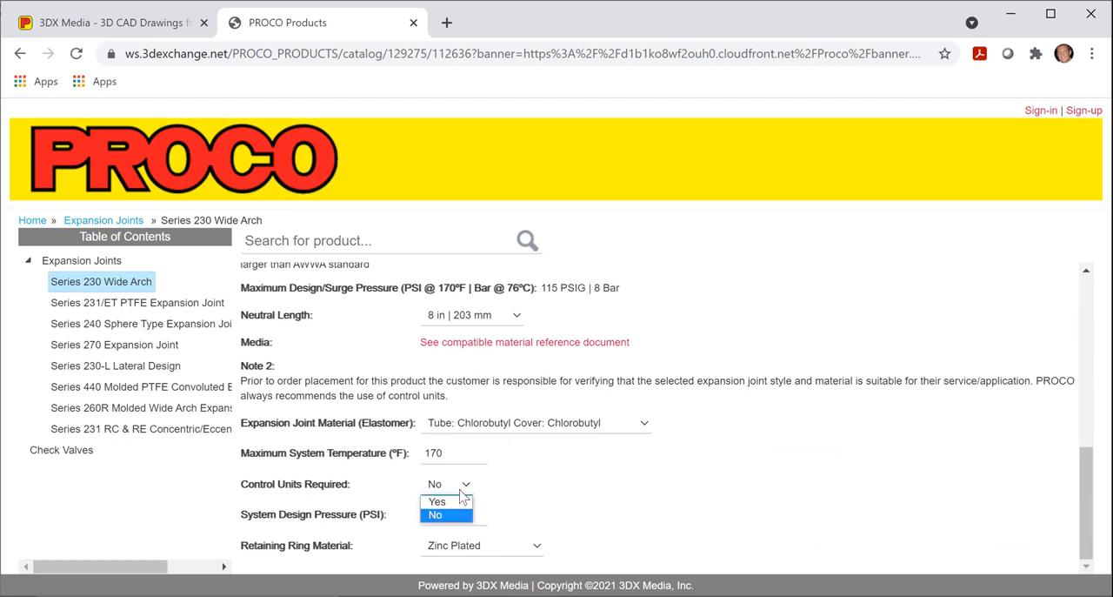
{"action": "left_click", "coordinate": [437, 501]}
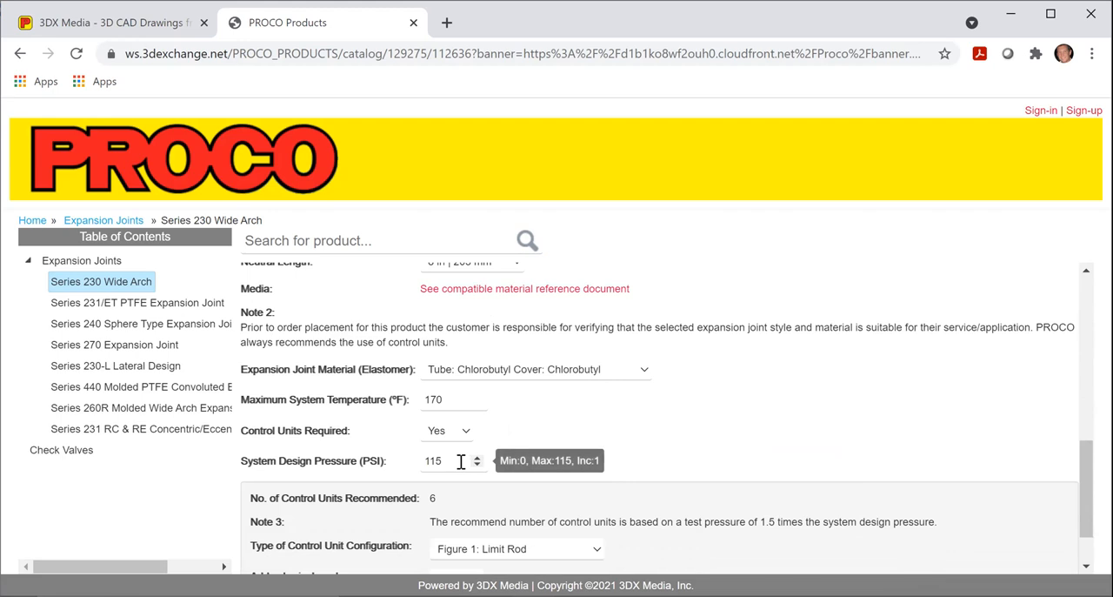
{"action": "mouse_move", "coordinate": [653, 410]}
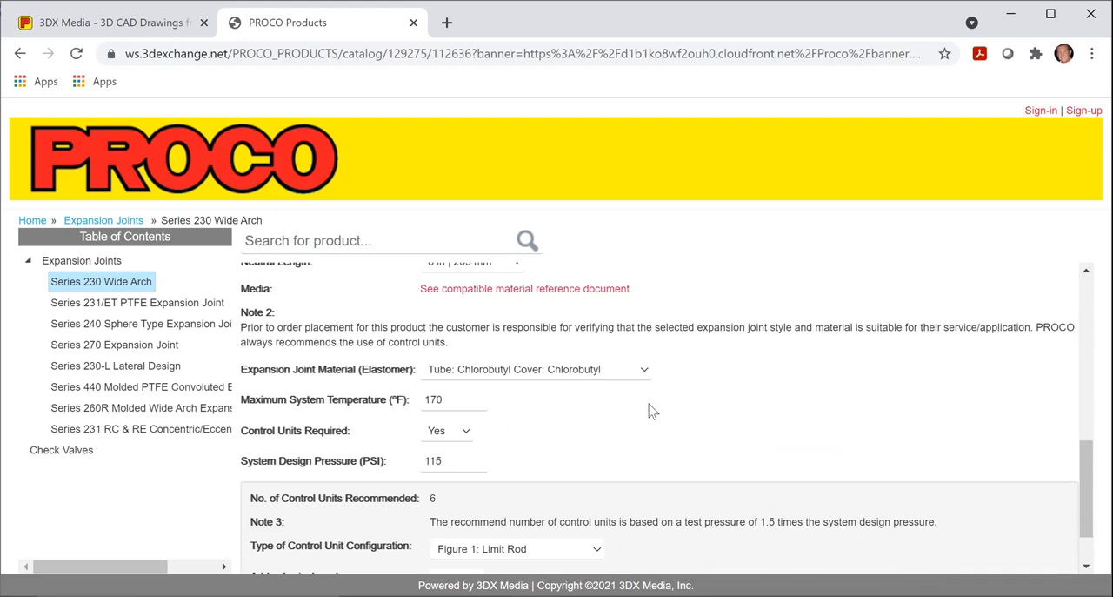
{"action": "scroll", "scroll_direction": "up", "scroll_amount": 3}
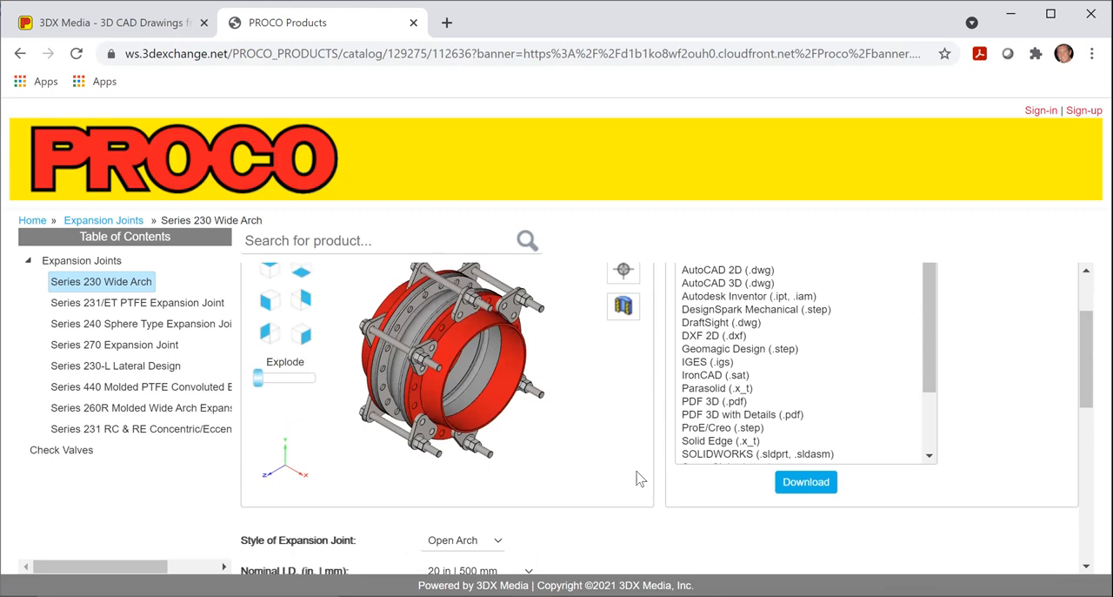
Scroll the form with design pressure at 40 PSI and two control units recommended
{"action": "scroll", "scroll_direction": "down", "scroll_amount": 3}
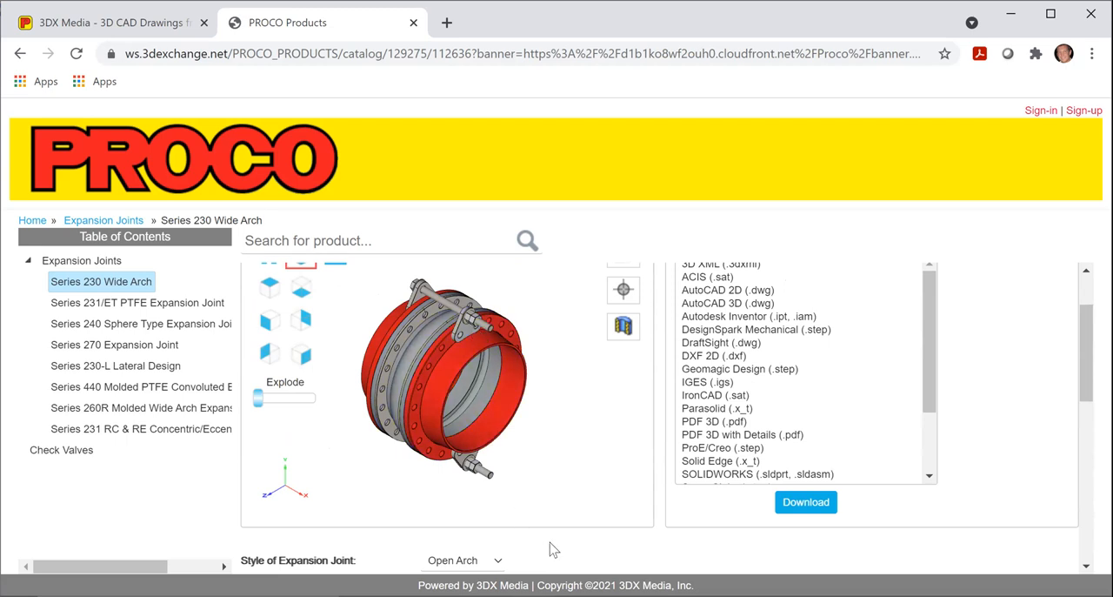
{"action": "scroll", "scroll_direction": "down", "scroll_amount": 3}
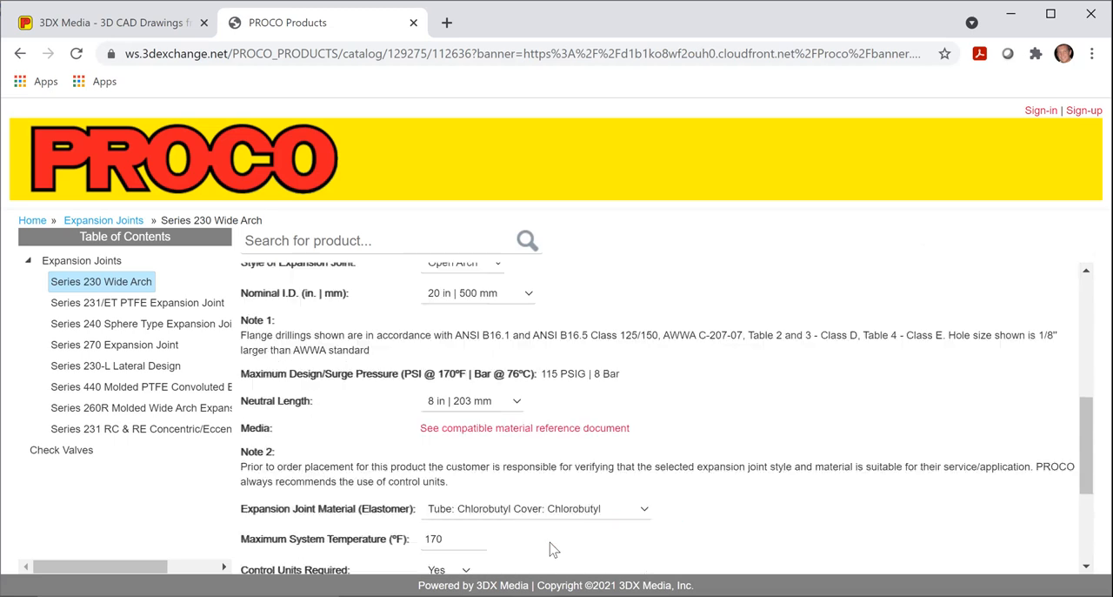
{"action": "scroll", "scroll_direction": "down", "scroll_amount": 3}
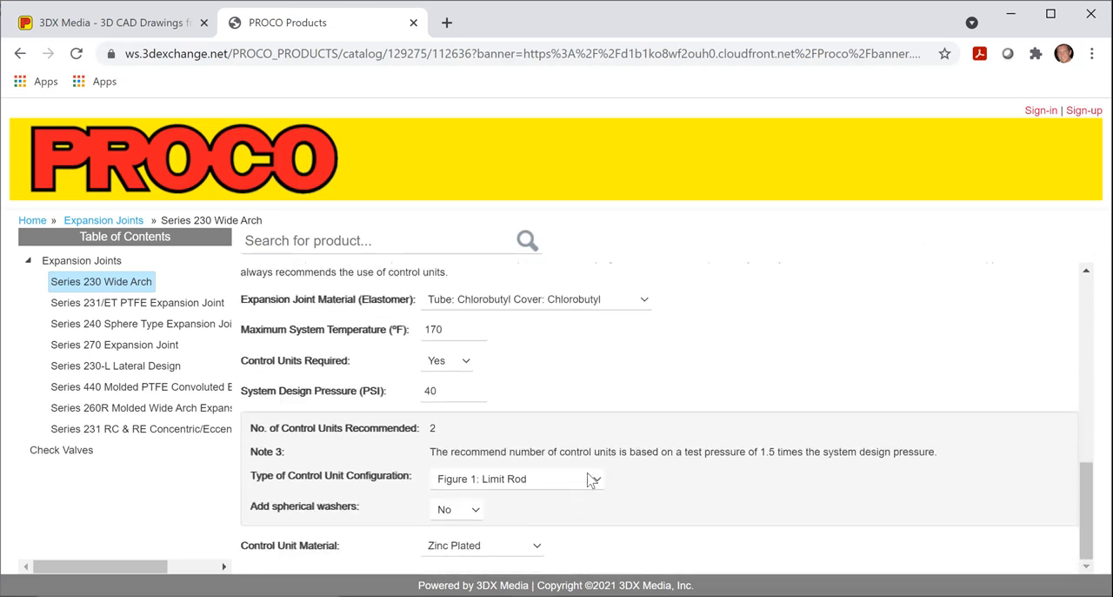
List the control unit configurations: Limit Rod, Limit/Control Rod and Compression Sleeve
{"action": "left_click", "coordinate": [517, 479]}
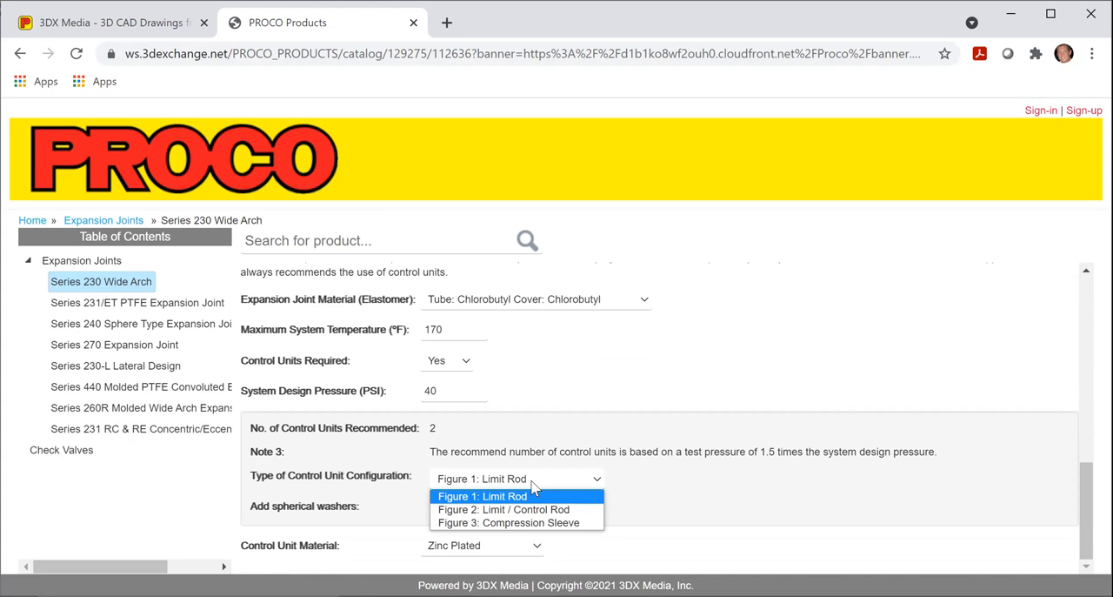
{"action": "mouse_move", "coordinate": [520, 509]}
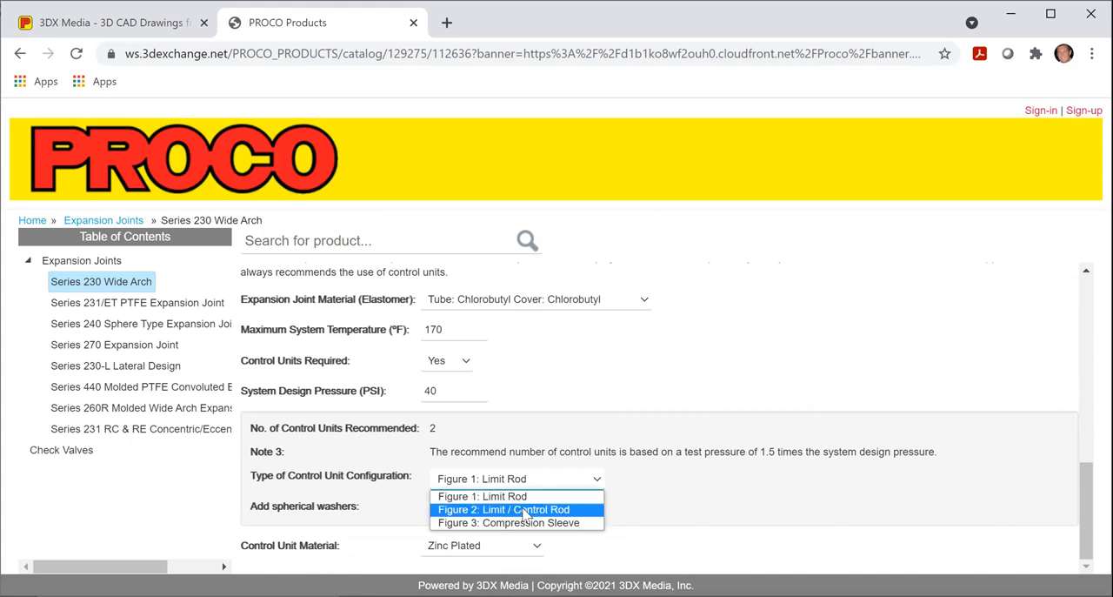
{"action": "scroll", "scroll_direction": "up", "scroll_amount": 3}
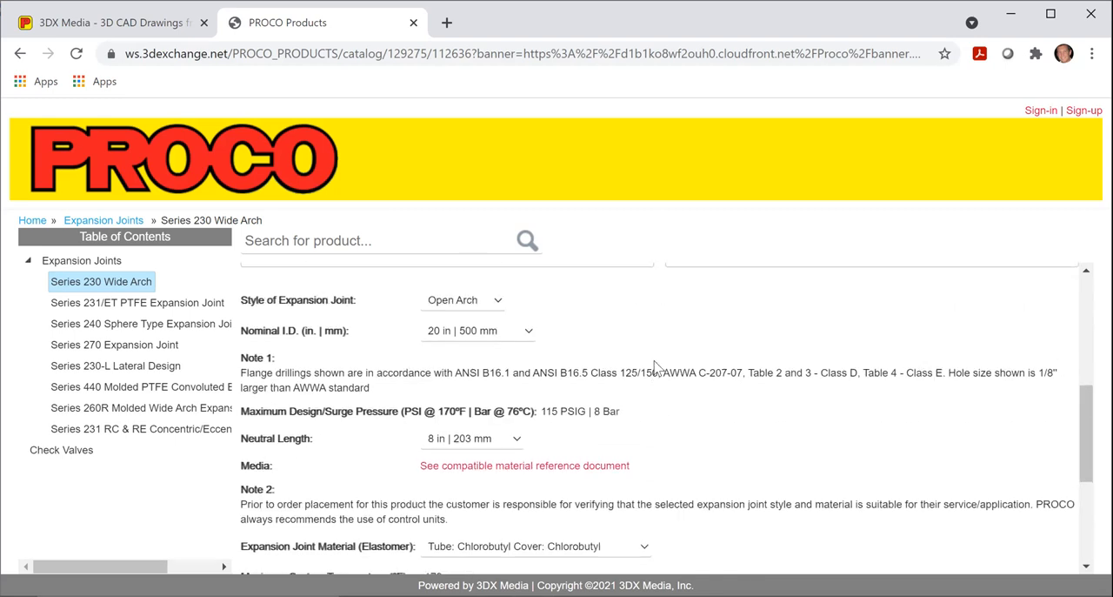
{"action": "scroll", "scroll_direction": "up", "scroll_amount": 3}
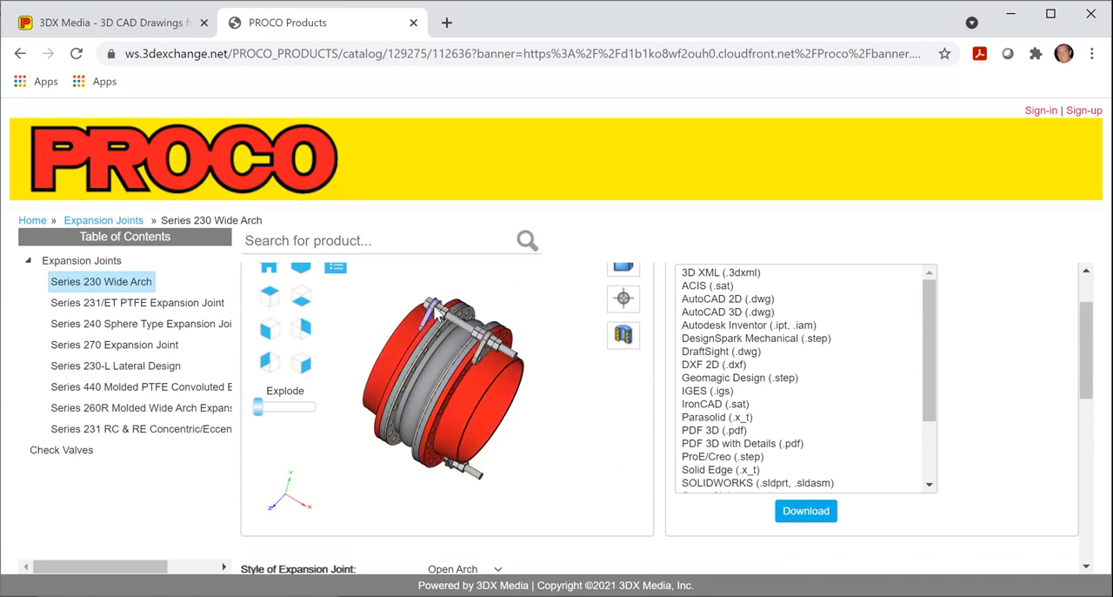
{"action": "left_click", "coordinate": [435, 329]}
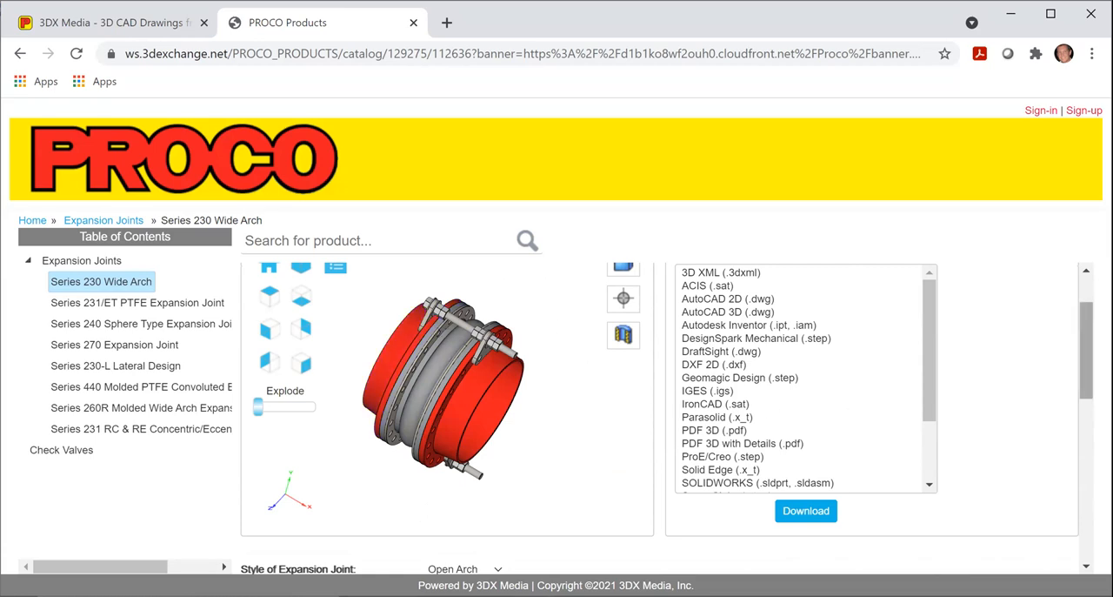
{"action": "scroll", "scroll_direction": "down", "scroll_amount": 3}
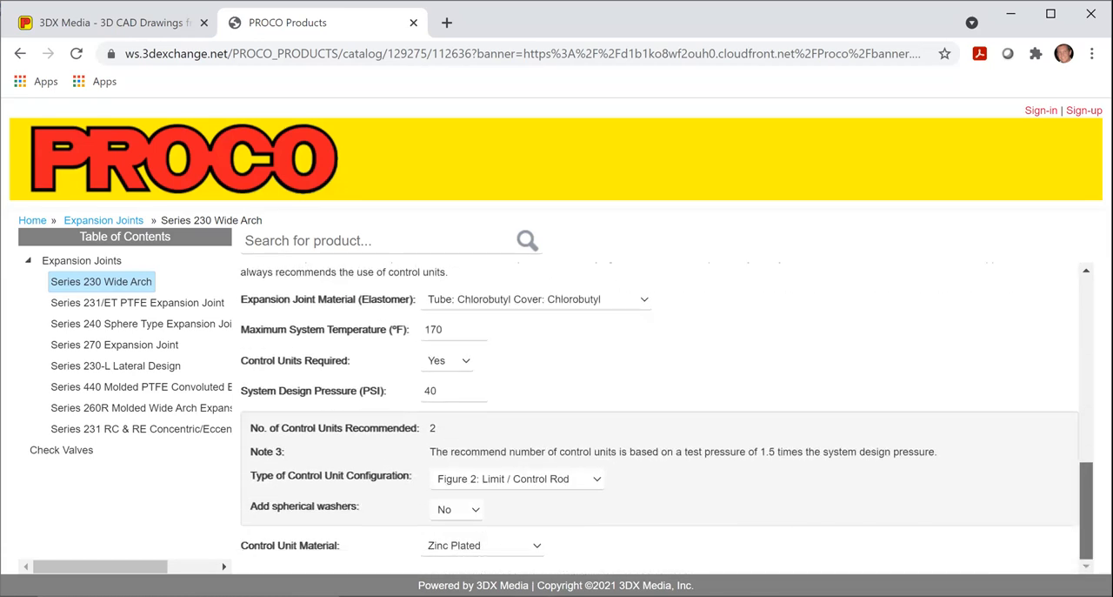
{"action": "mouse_move", "coordinate": [348, 517]}
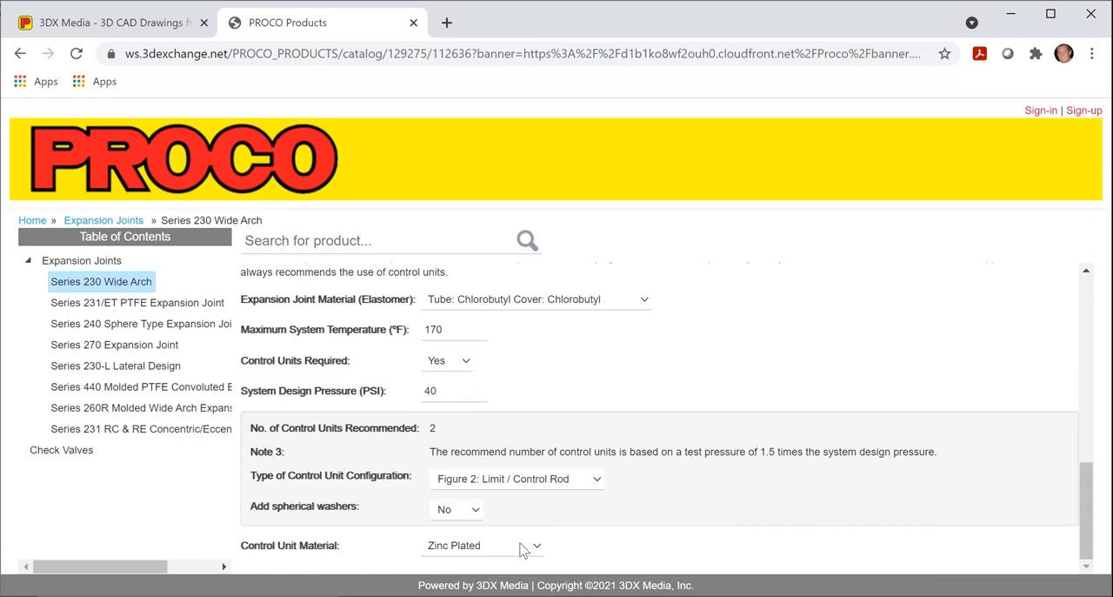
{"action": "mouse_move", "coordinate": [387, 507]}
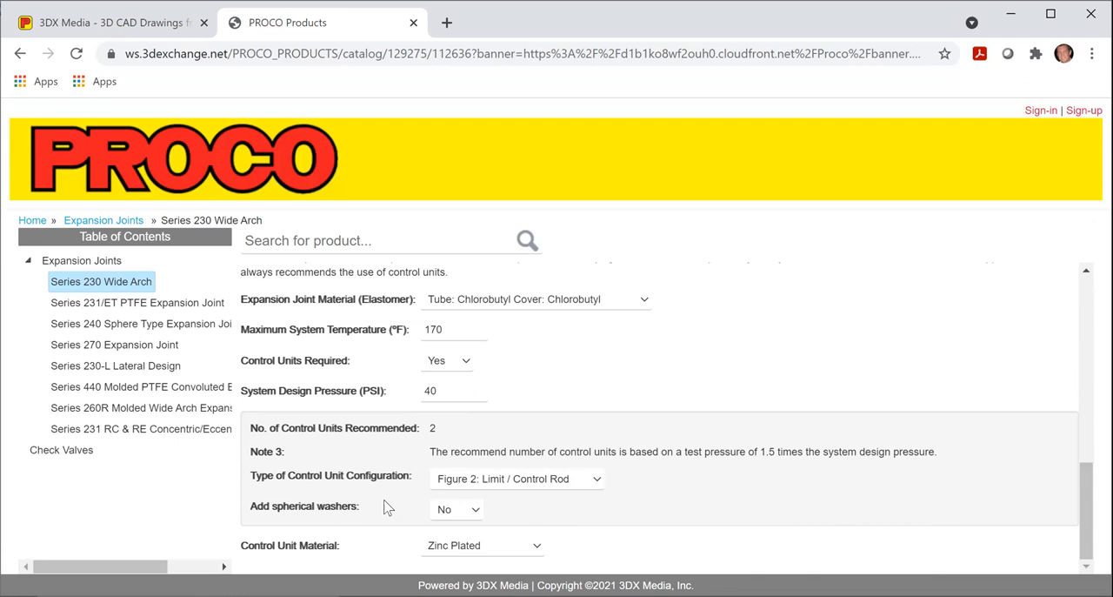
{"action": "mouse_move", "coordinate": [1034, 487]}
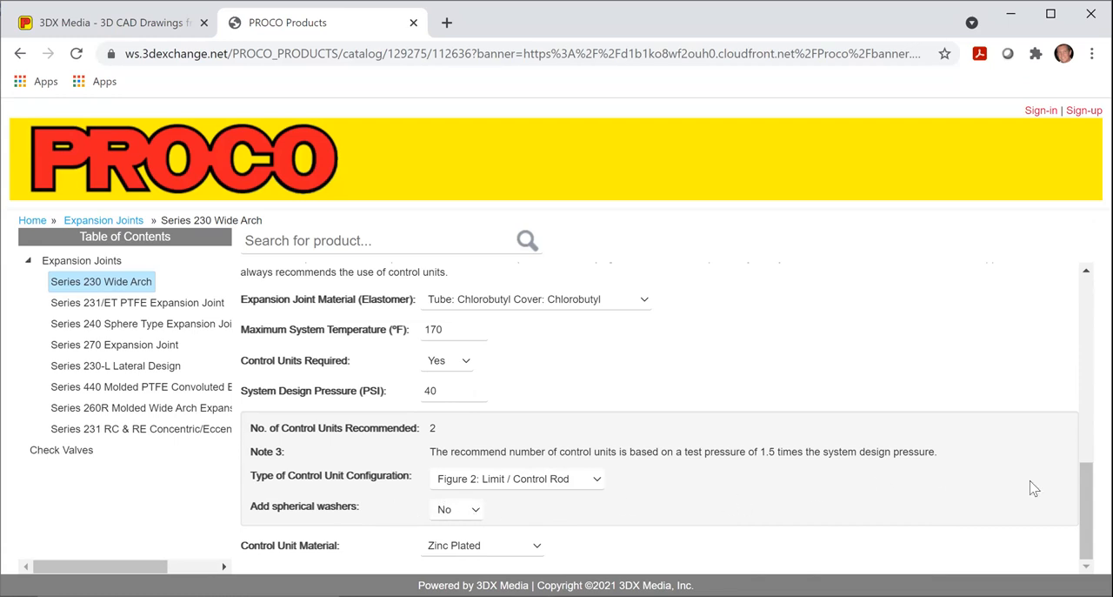
{"action": "scroll", "scroll_direction": "up", "scroll_amount": 3}
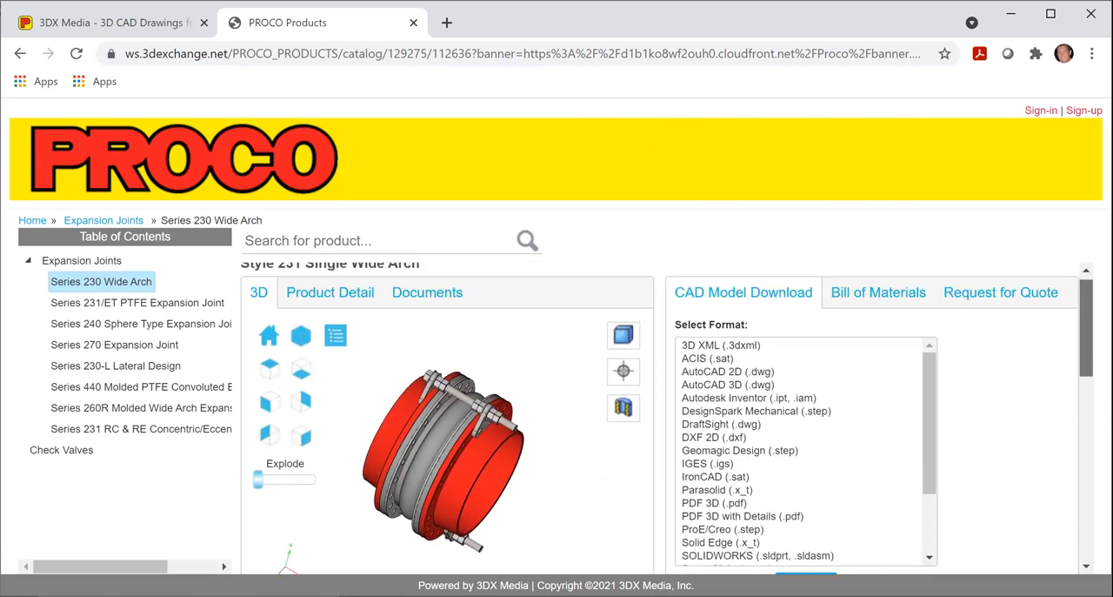
{"action": "scroll", "scroll_direction": "down", "scroll_amount": 3}
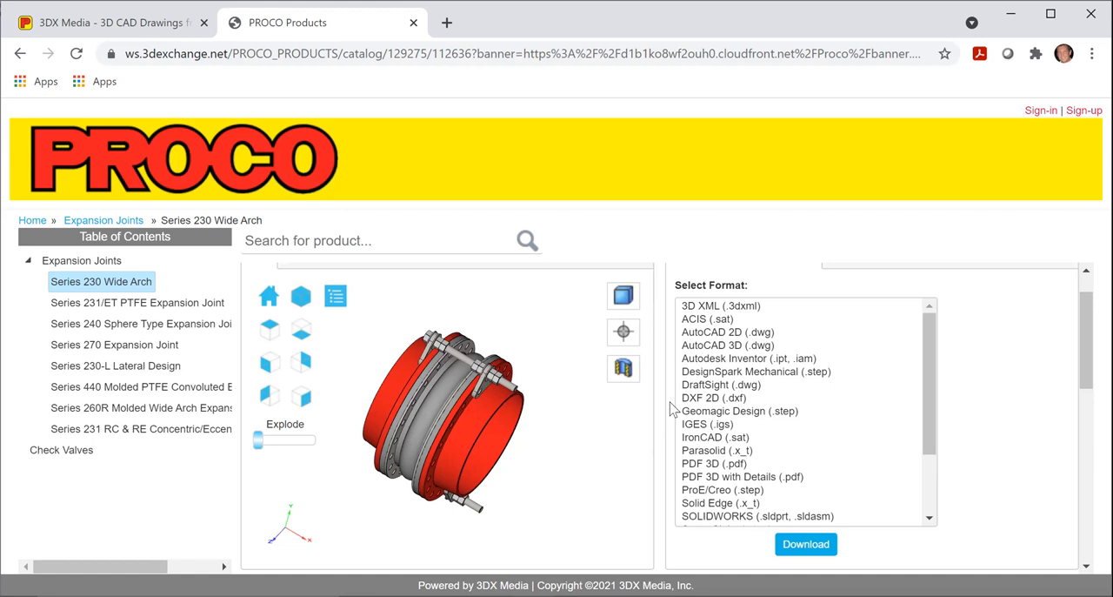
{"action": "mouse_move", "coordinate": [1059, 407]}
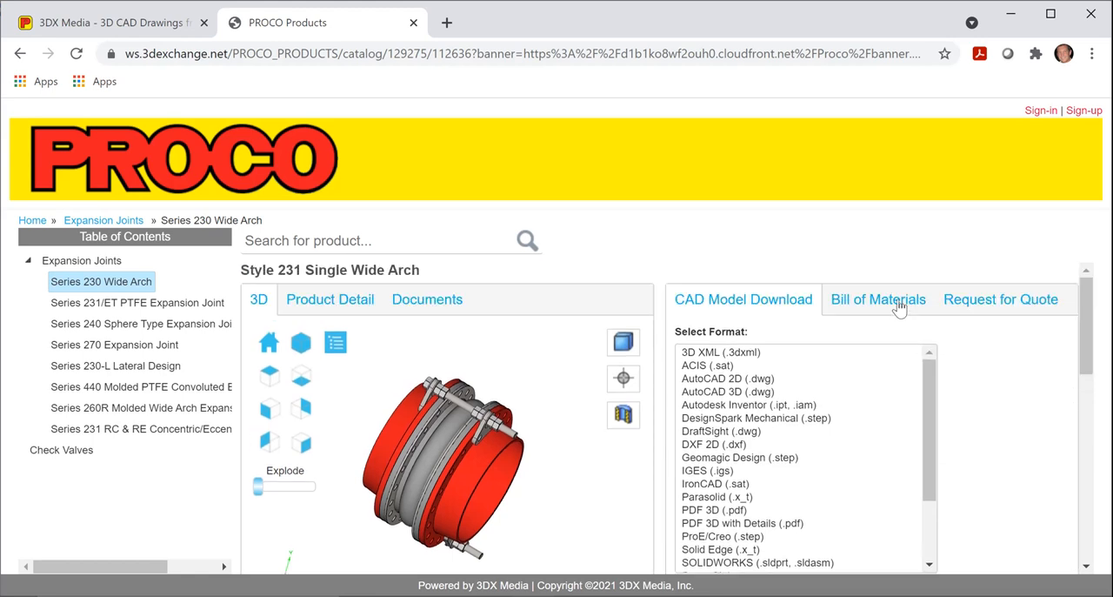
Display the Bill of Materials for 20X8231-BB-2XFG2-Z and scroll its movements and spring rates
{"action": "left_click", "coordinate": [877, 299]}
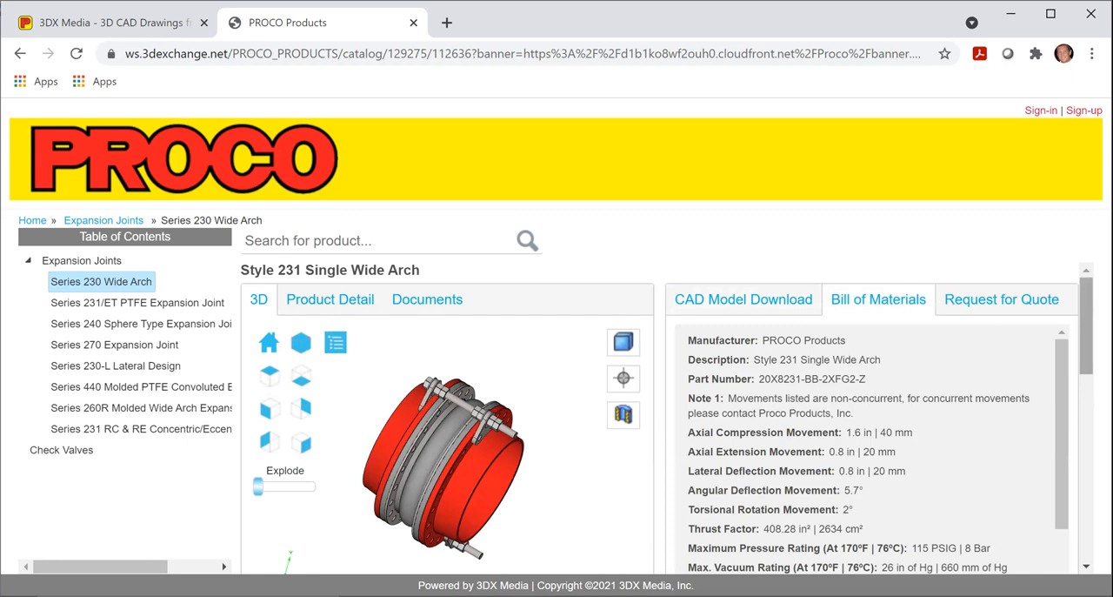
{"action": "scroll", "scroll_direction": "down", "scroll_amount": 3}
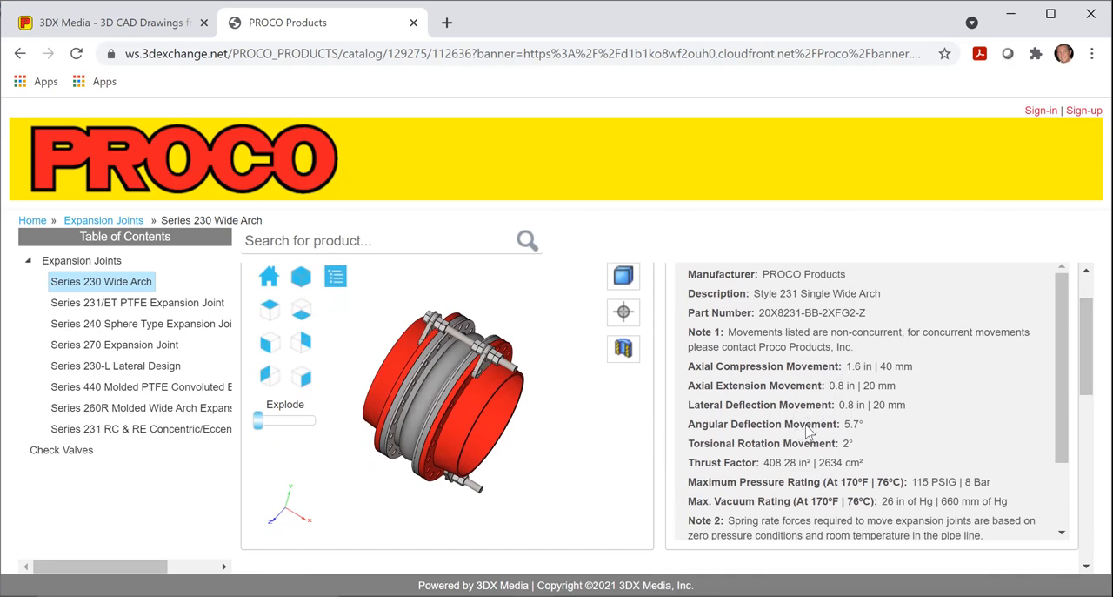
{"action": "mouse_move", "coordinate": [1061, 383]}
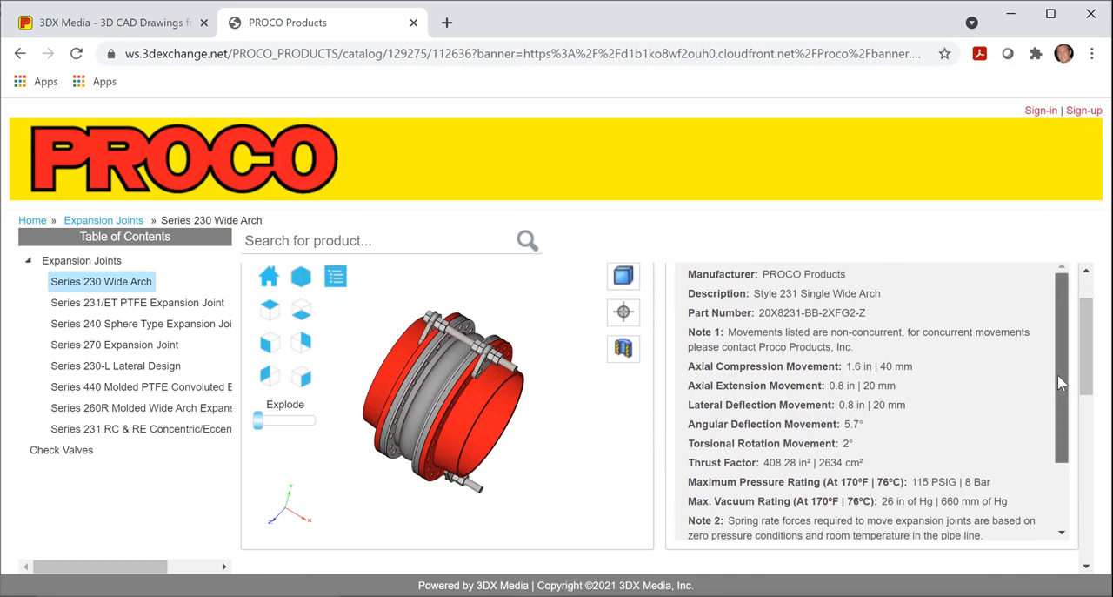
{"action": "scroll", "scroll_direction": "down", "scroll_amount": 3}
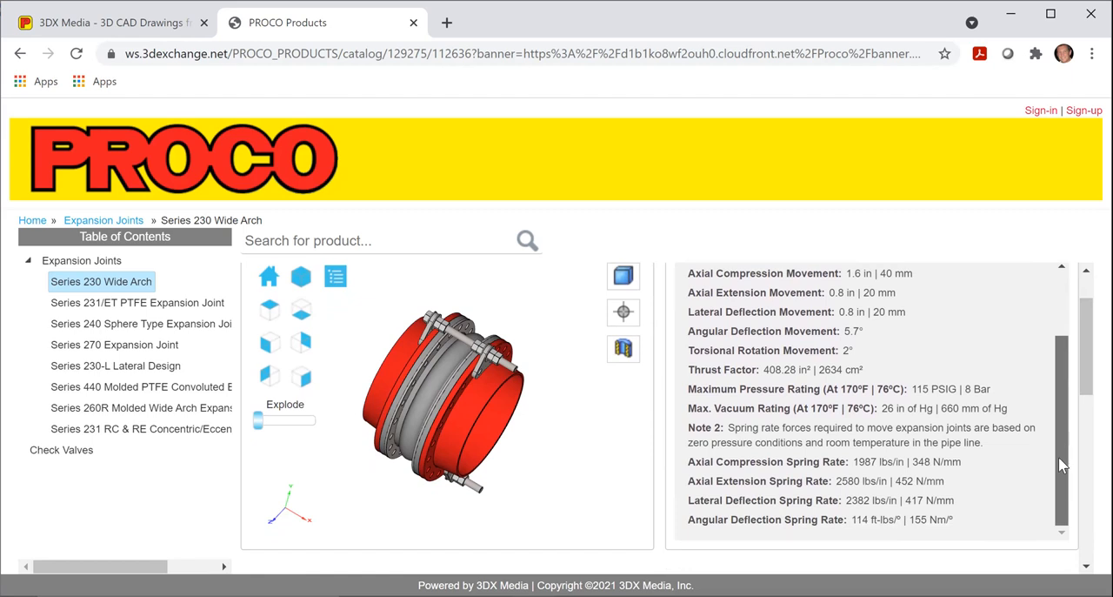